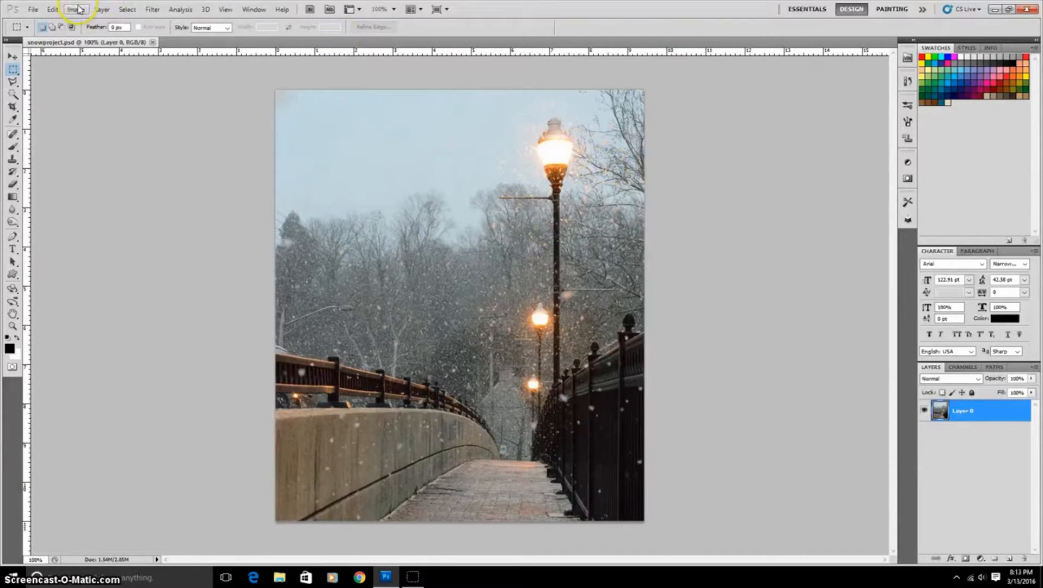
- Desaturate the bridge photo by dragging the Hue/Saturation Saturation slider far left
left_click(73, 10)
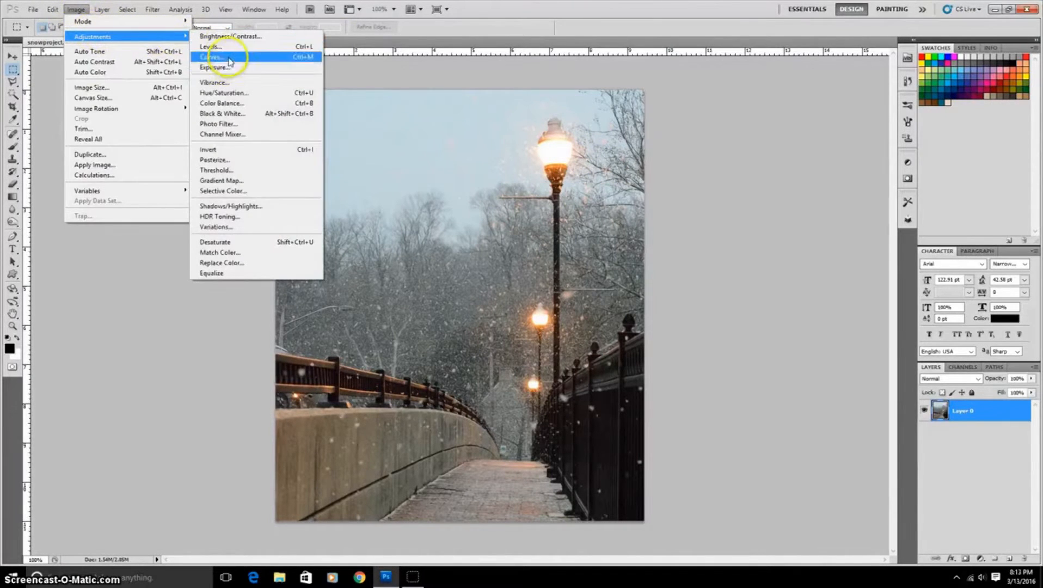
left_click(222, 92)
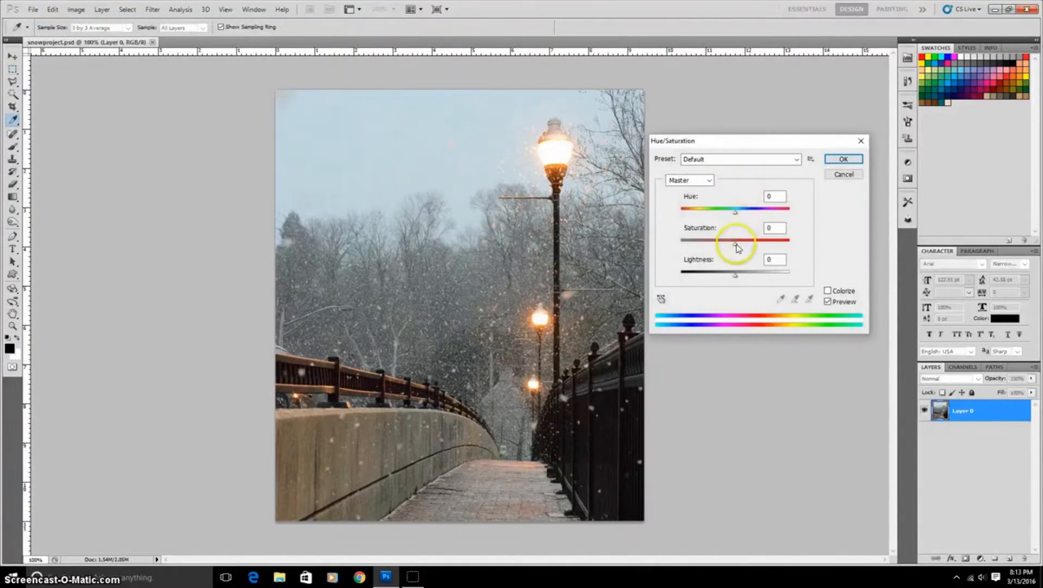
left_click_drag(735, 243, 734, 243)
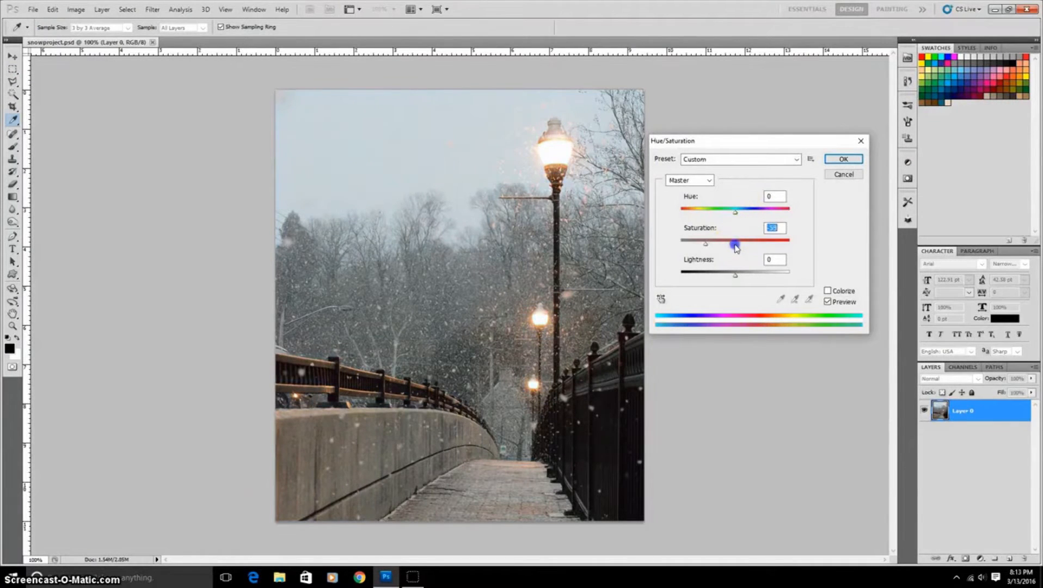
left_click_drag(734, 245, 693, 245)
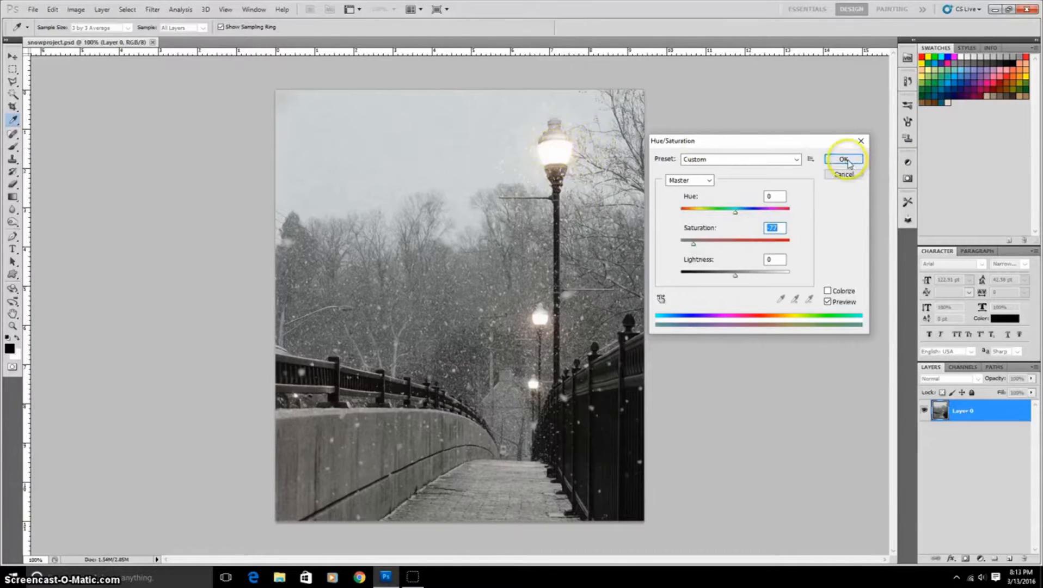
- Fill a new layer with black, add Gaussian monochromatic noise, and start a Gaussian Blur
left_click(844, 159)
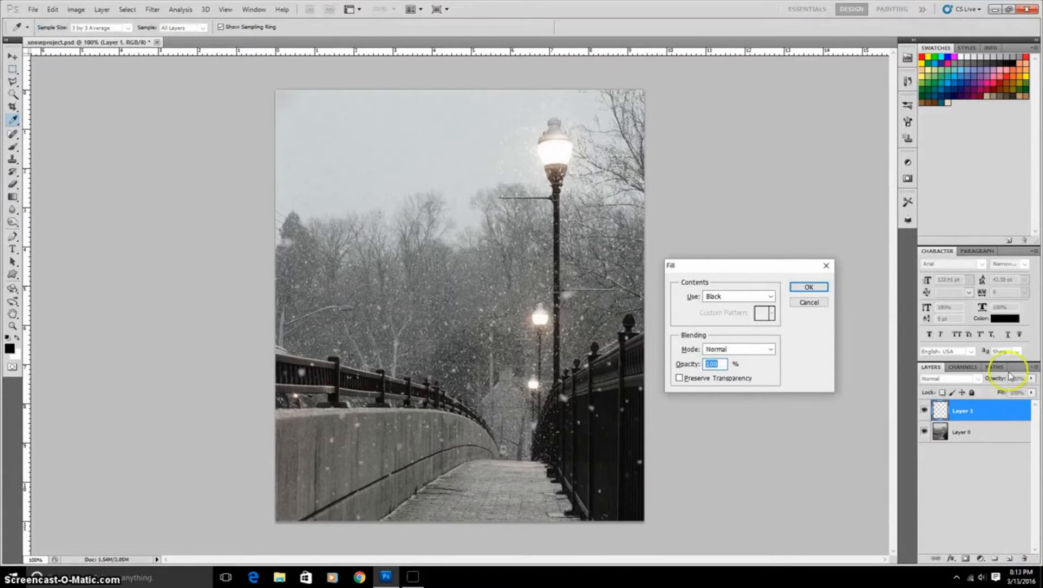
left_click(808, 287)
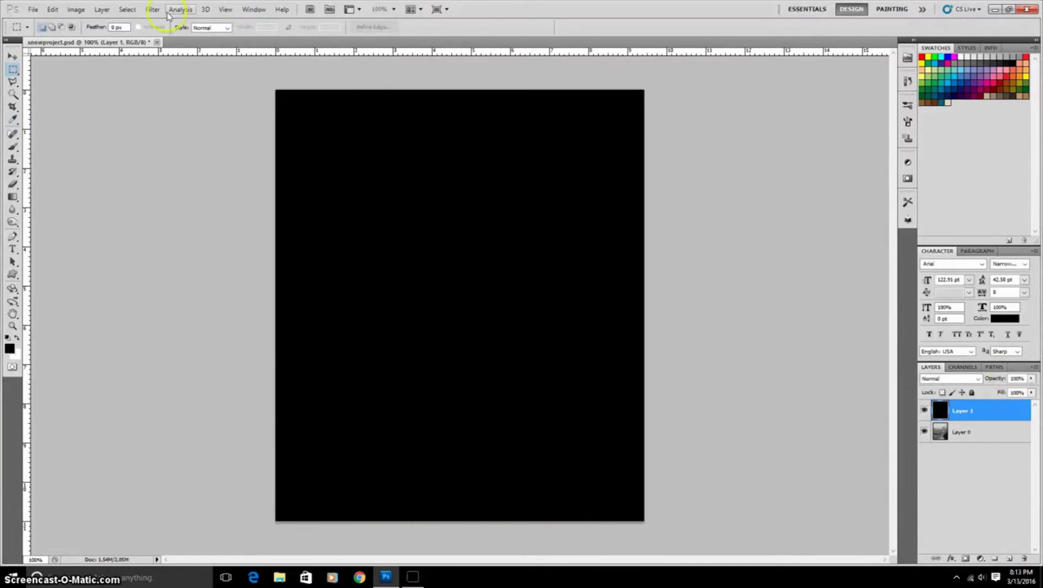
left_click(153, 9)
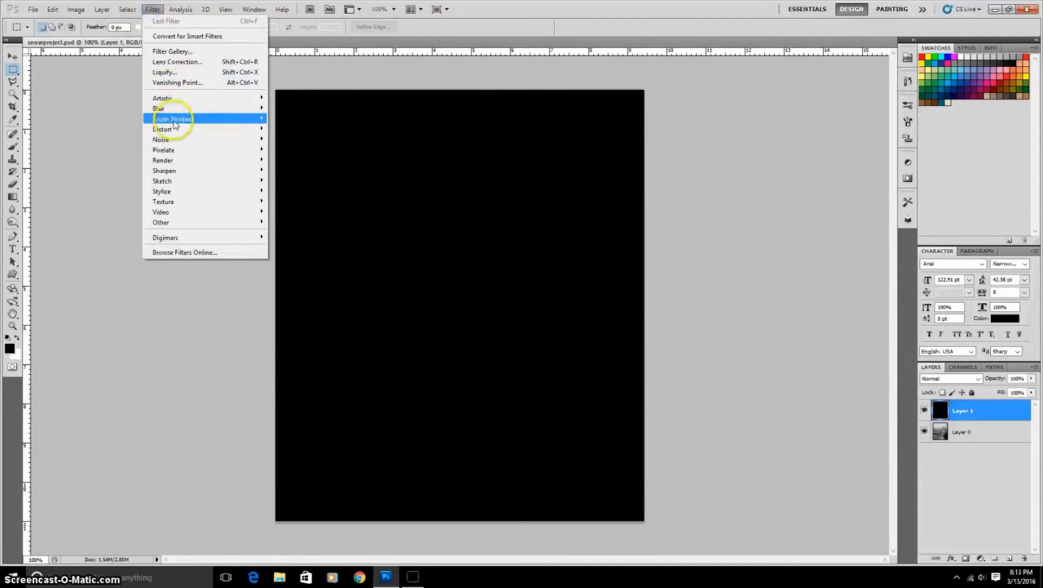
left_click(162, 140)
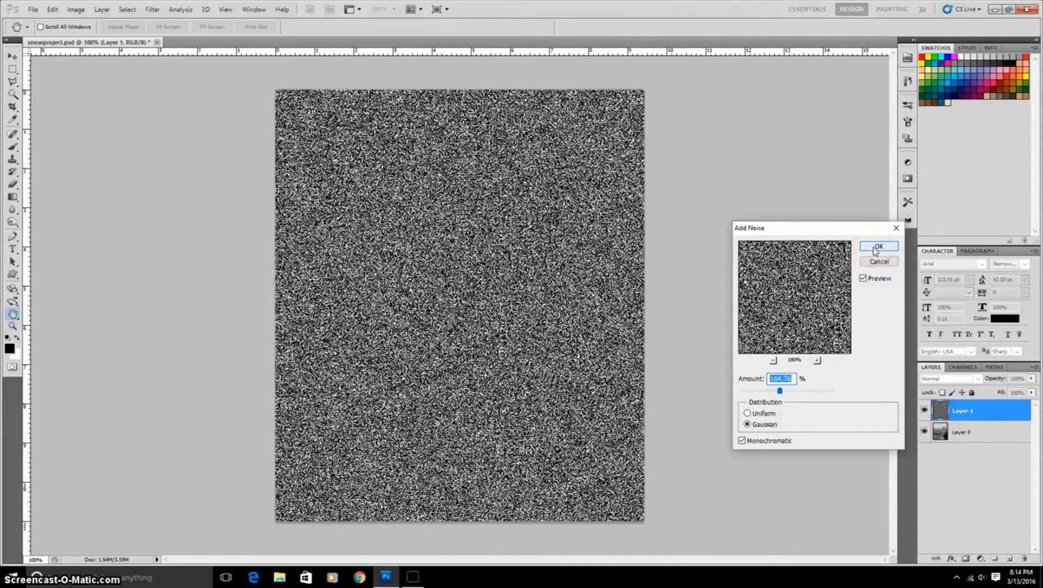
left_click(879, 246)
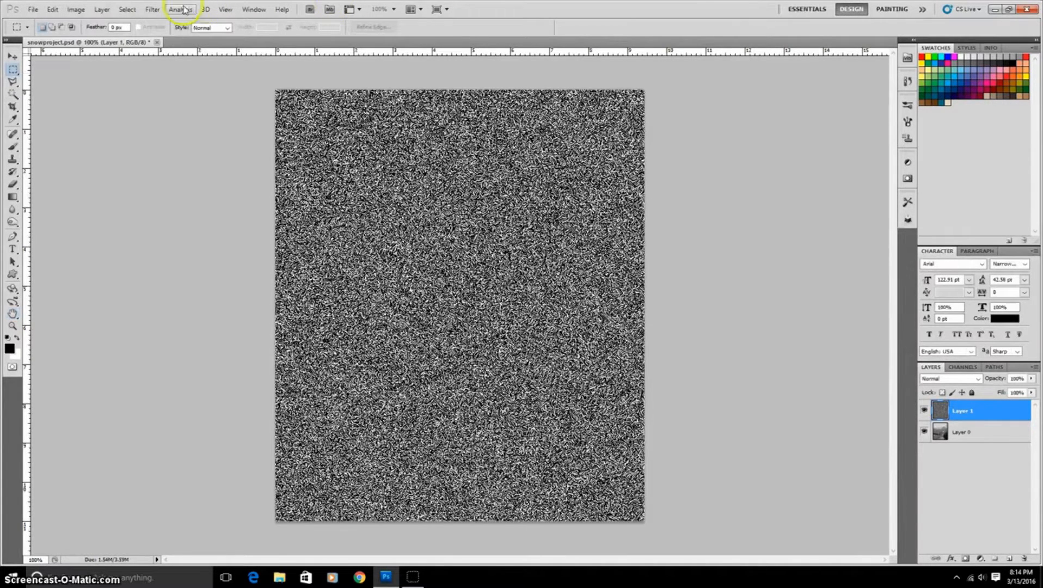
left_click(152, 9)
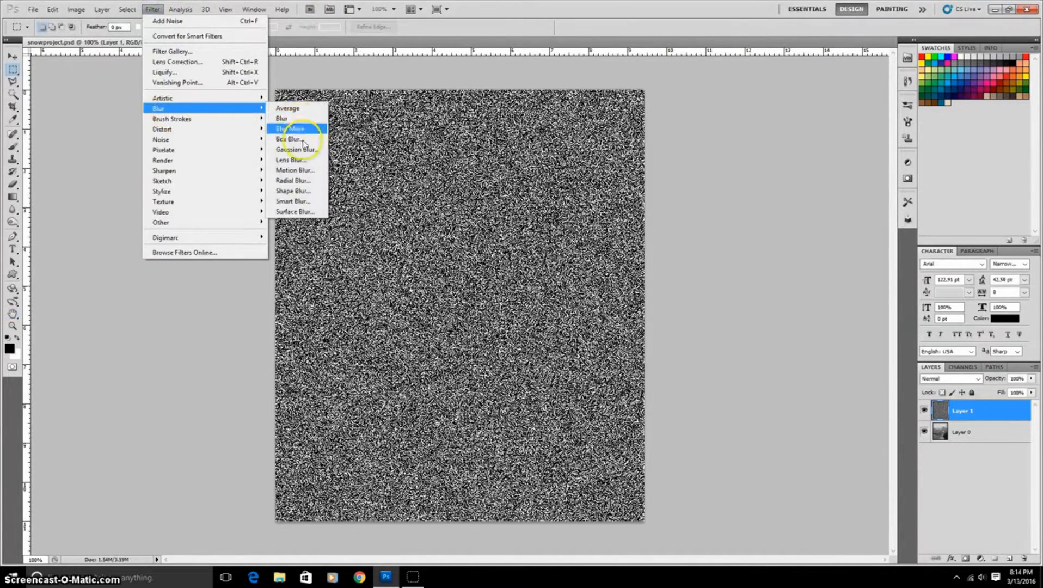
left_click(293, 149)
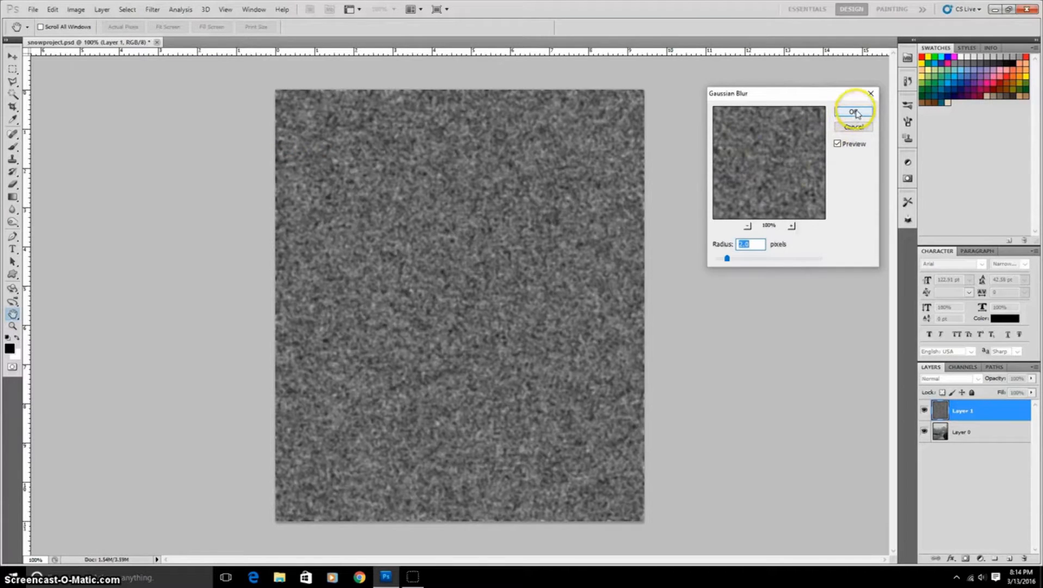
- Apply the blur, then pull the Levels black and white input sliders inward for sparse white specks
left_click(854, 110)
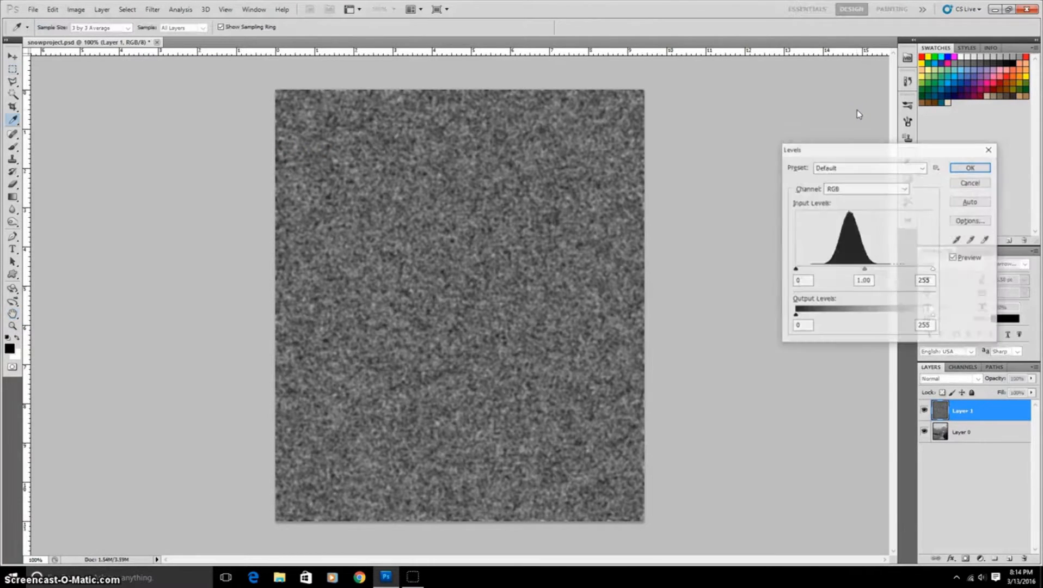
left_click_drag(796, 270, 820, 269)
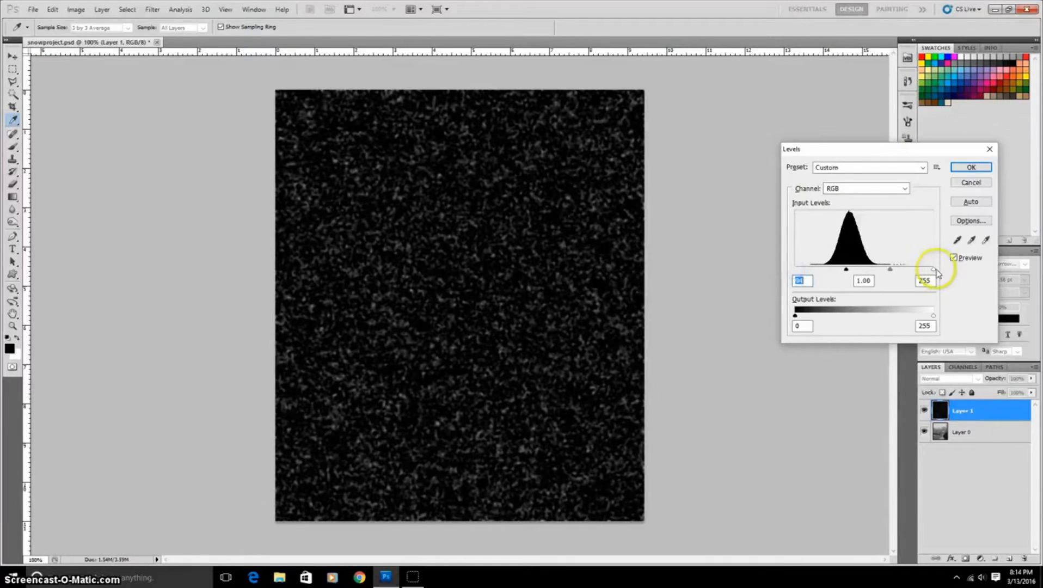
left_click_drag(932, 270, 895, 270)
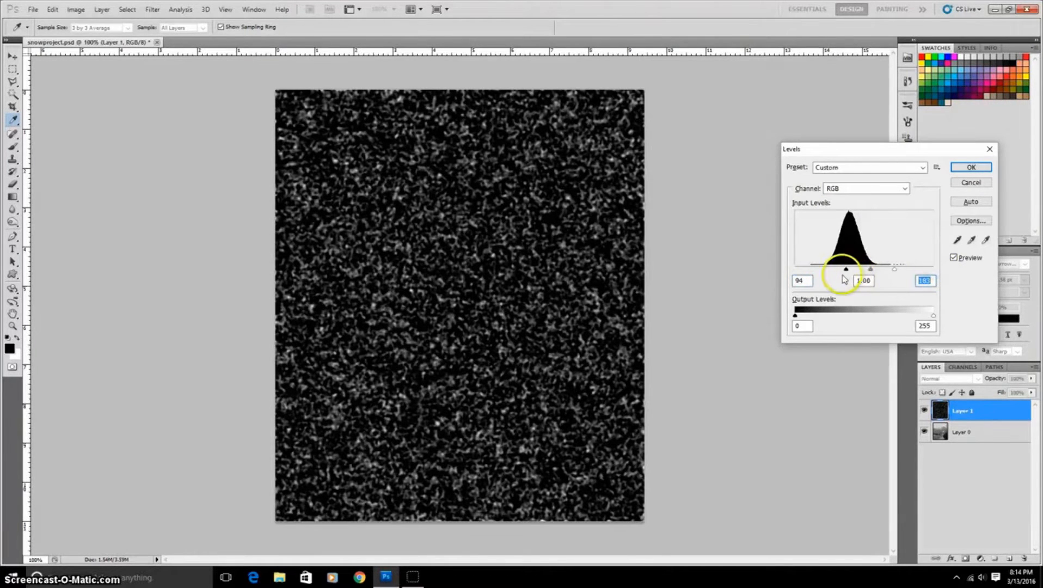
left_click_drag(846, 269, 851, 269)
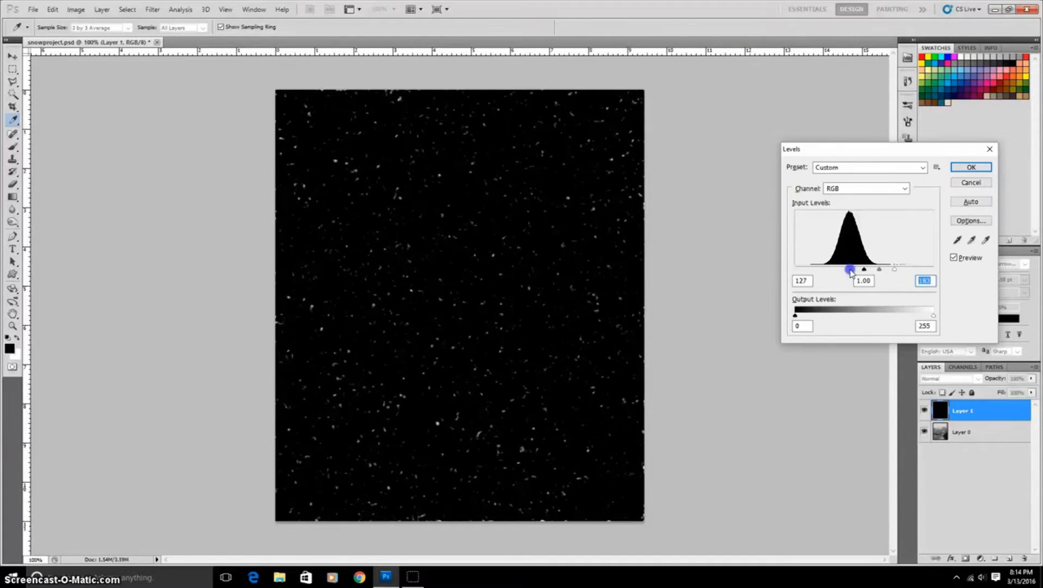
left_click_drag(851, 269, 864, 270)
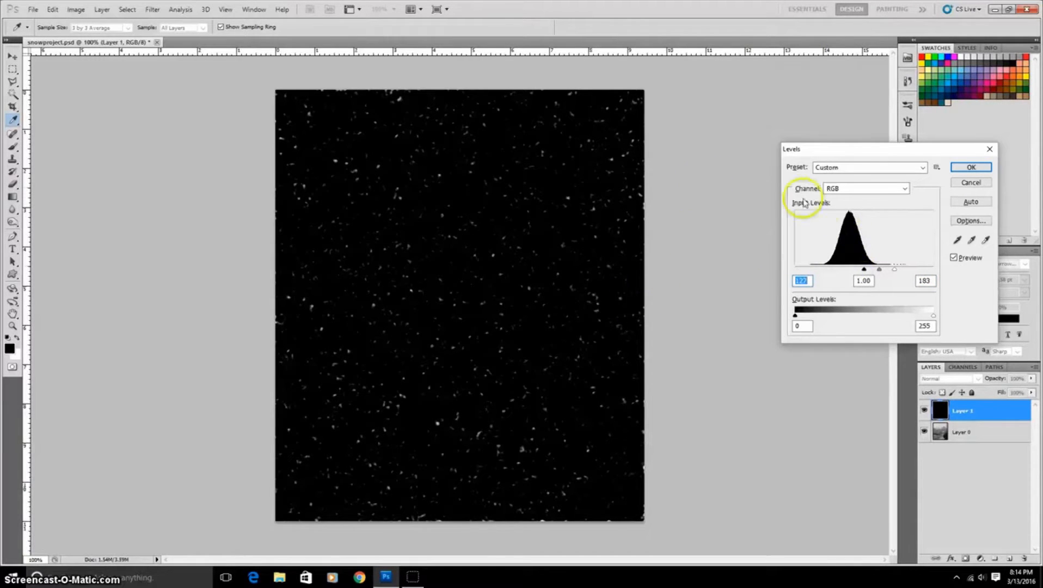
mouse_move(835, 280)
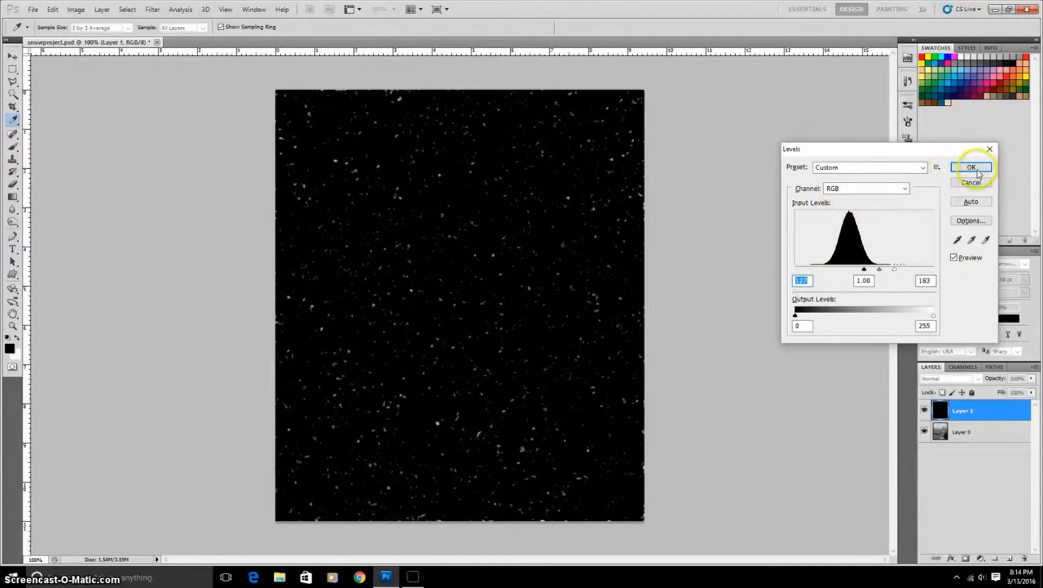
left_click(970, 167)
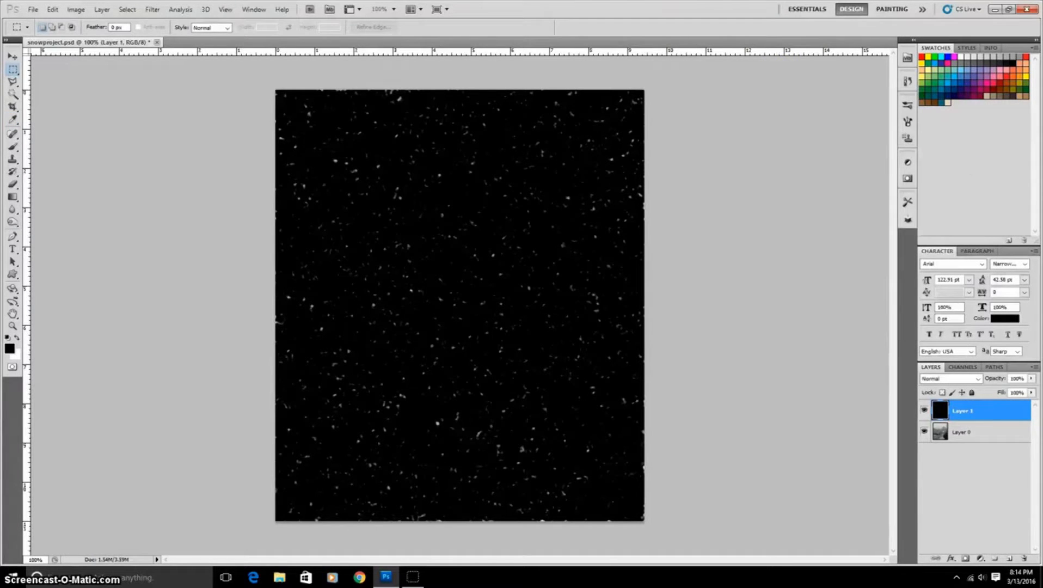
left_click(153, 9)
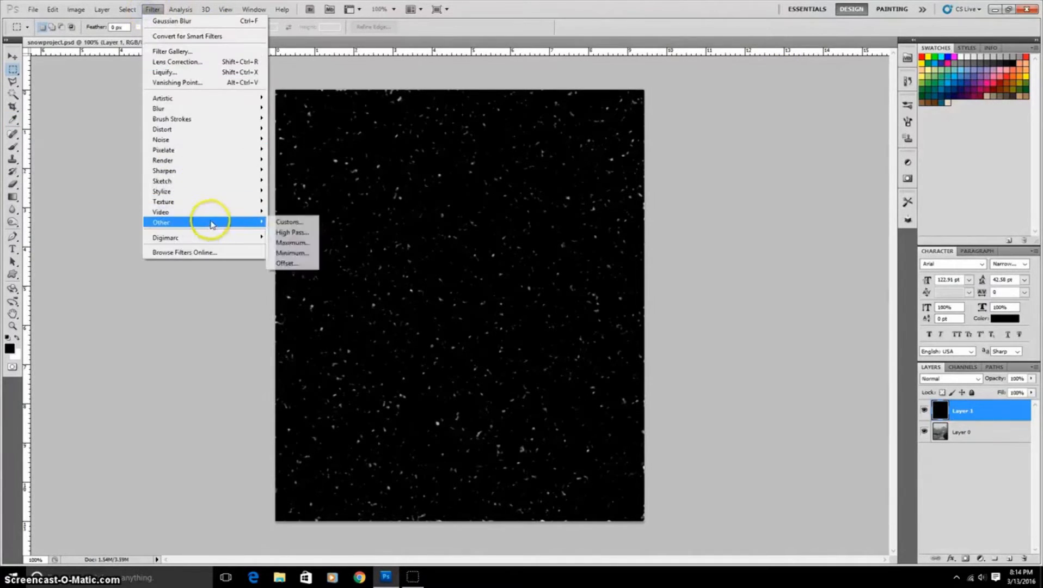
left_click(286, 263)
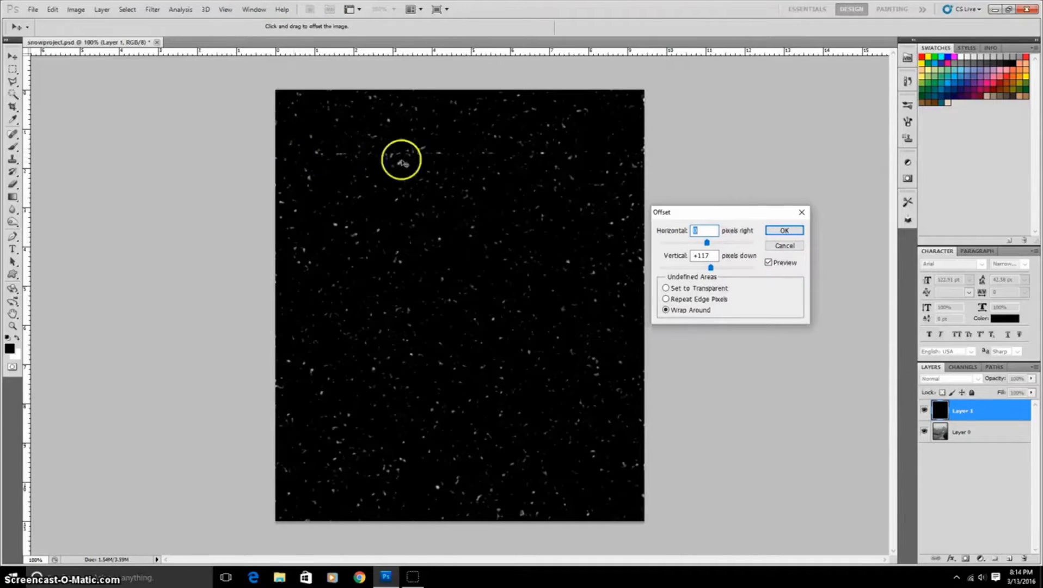
mouse_move(554, 162)
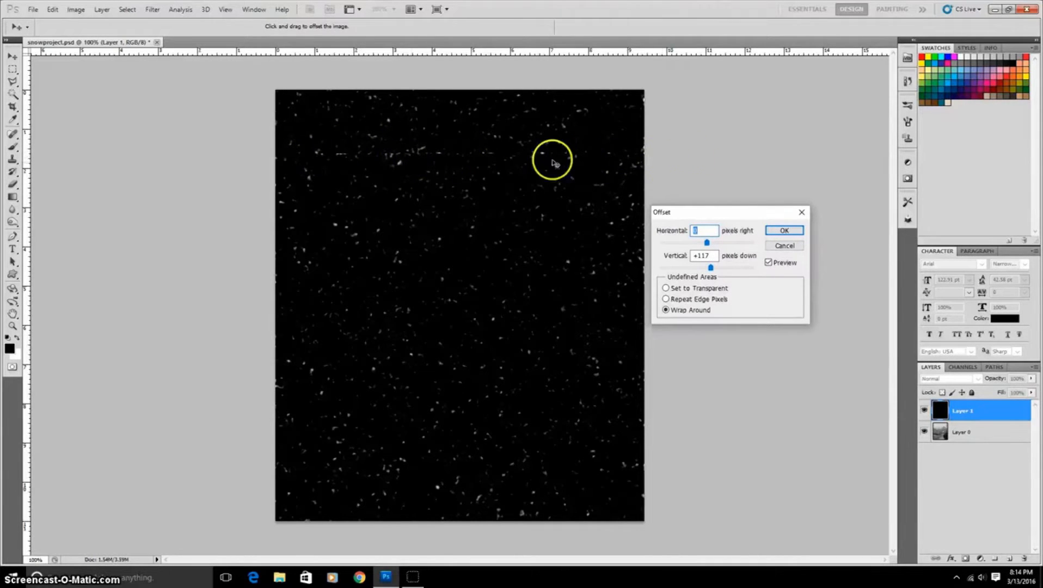
mouse_move(801, 212)
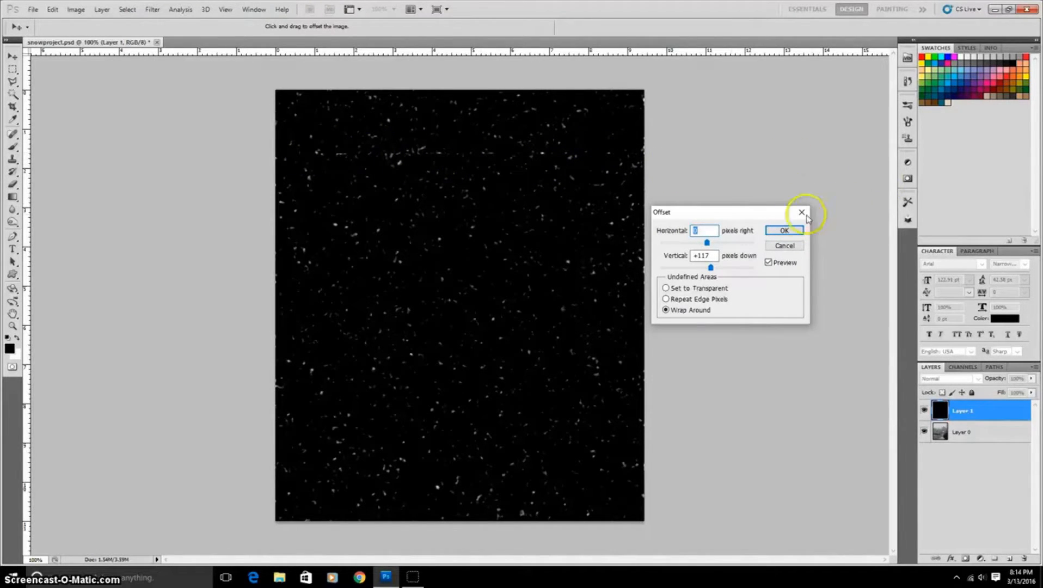
left_click(785, 230)
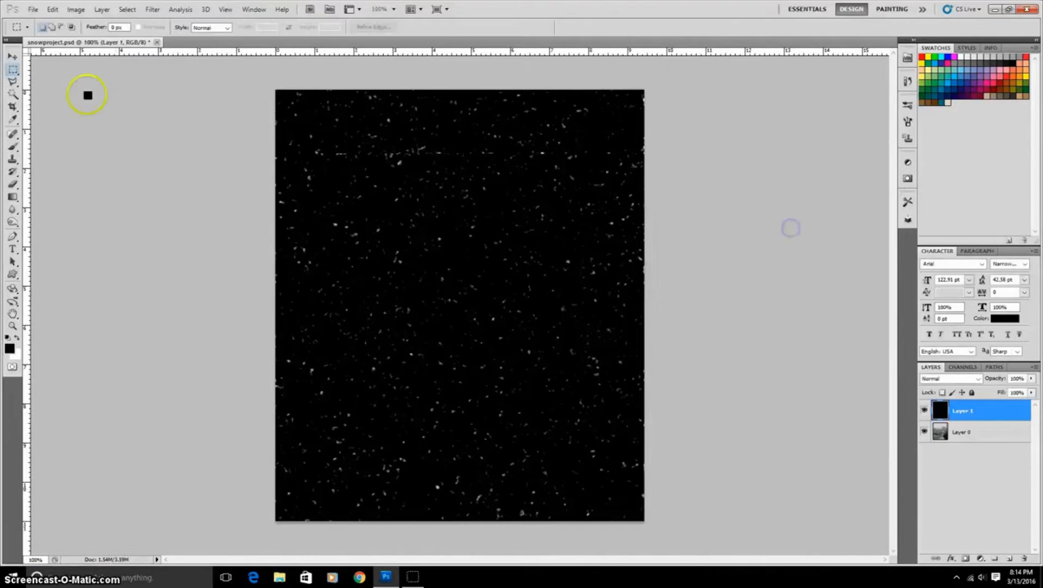
mouse_move(269, 150)
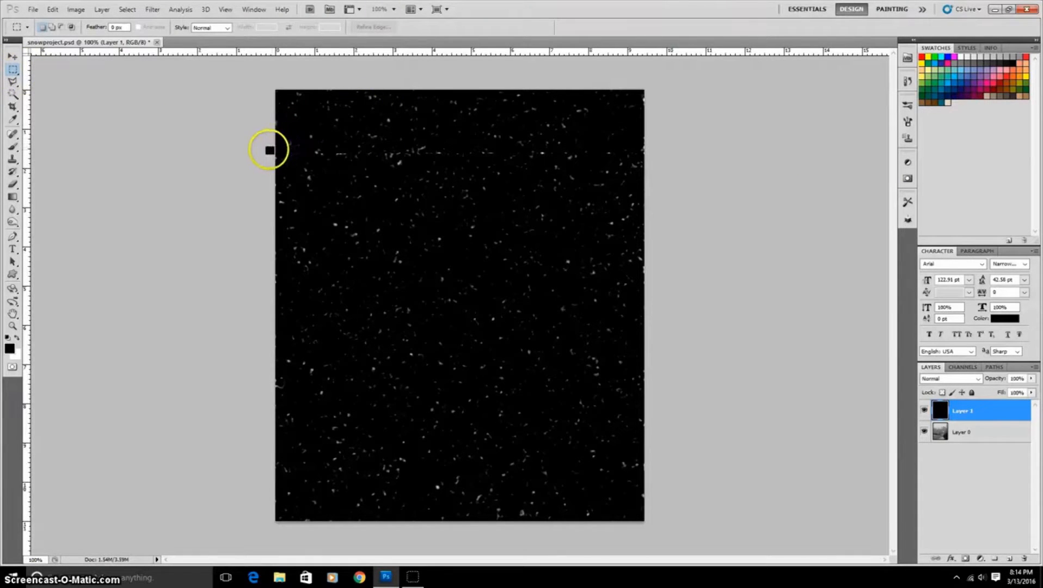
left_click_drag(276, 143, 642, 156)
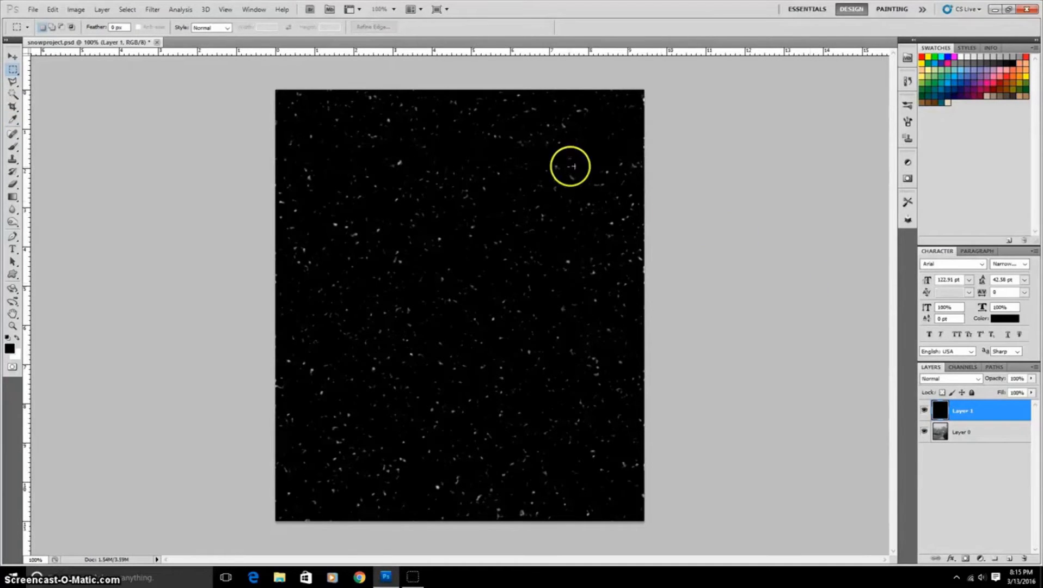
mouse_move(21, 174)
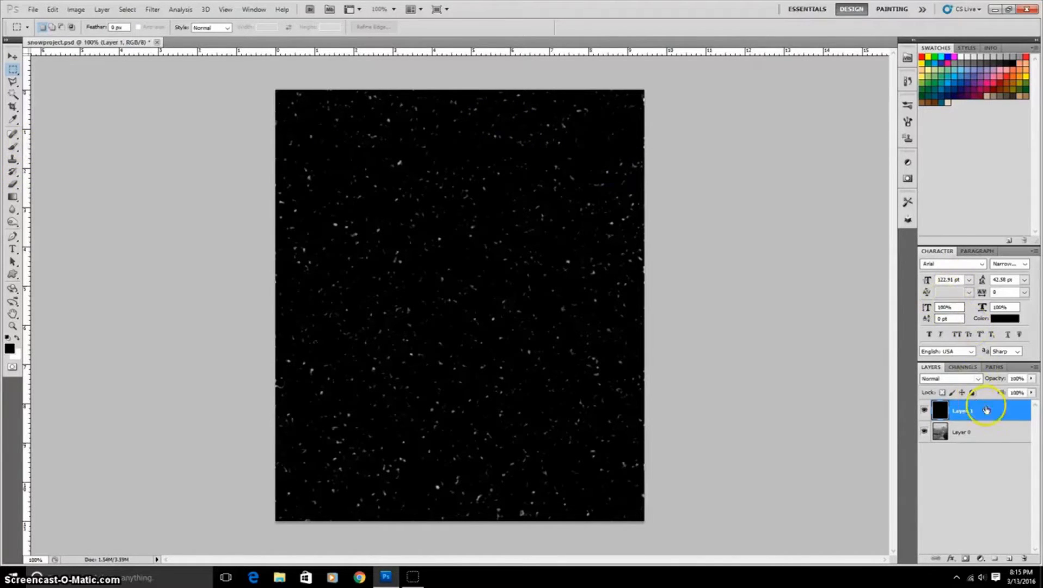
- Define the speckled snow layer as a pattern named 'snow'
left_click(50, 9)
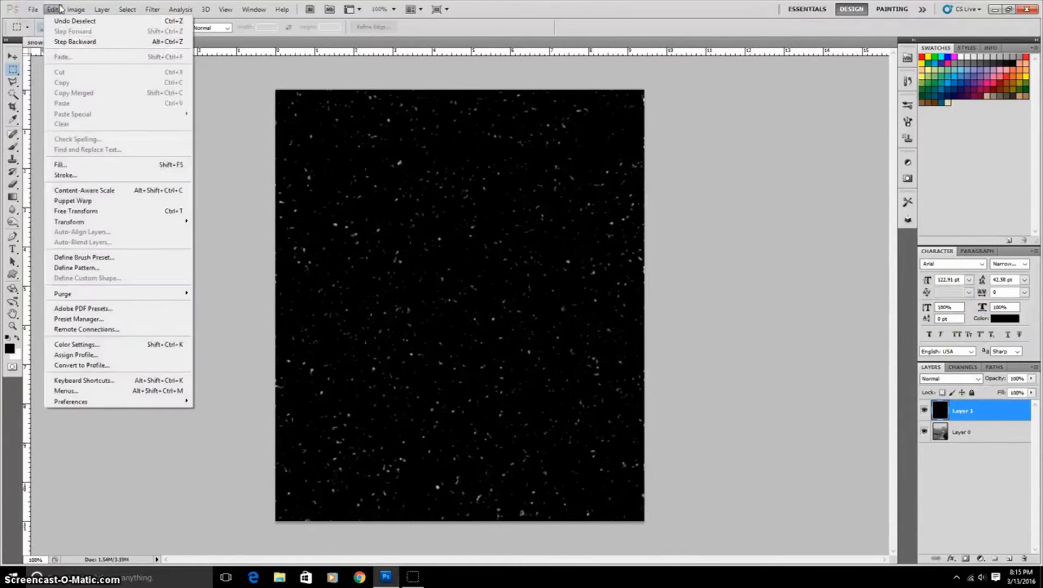
mouse_move(112, 269)
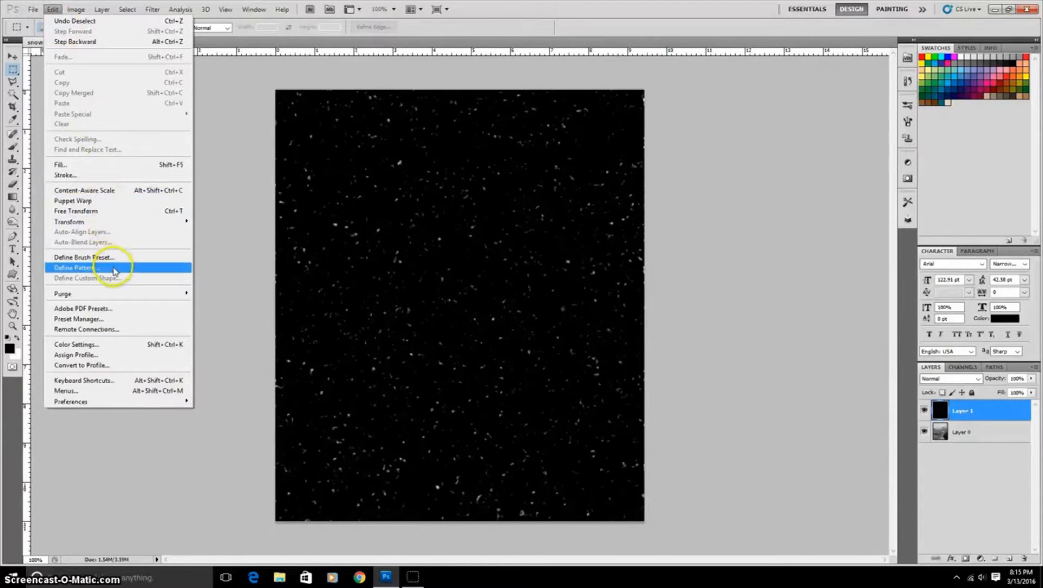
left_click(75, 267)
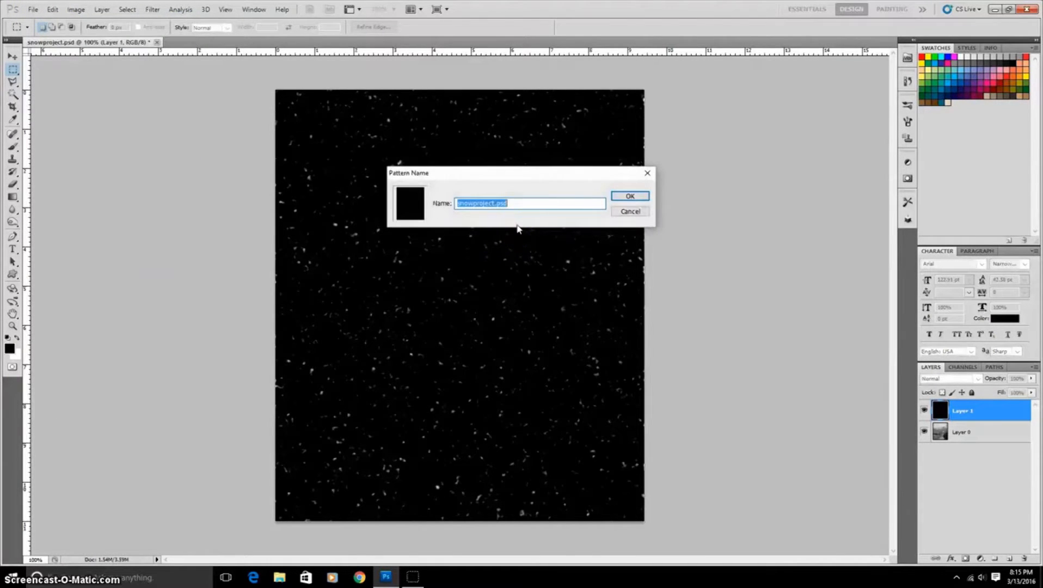
type("snow")
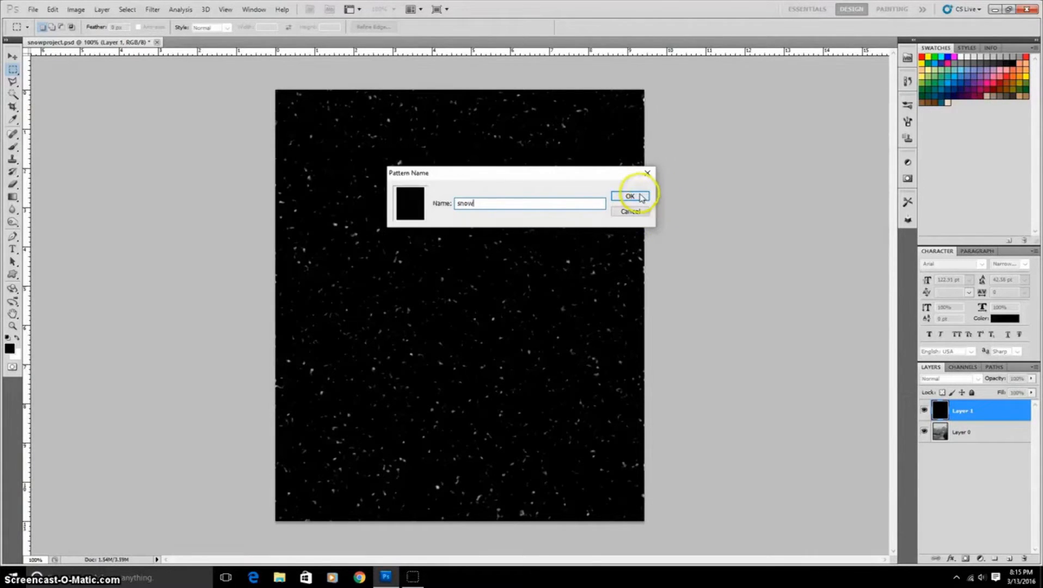
left_click(630, 196)
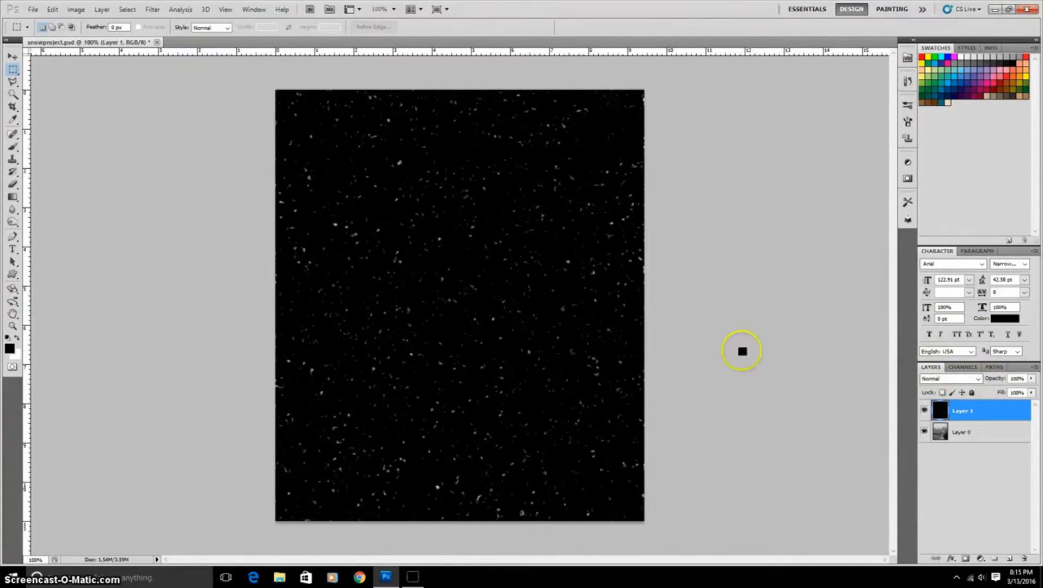
left_click(949, 379)
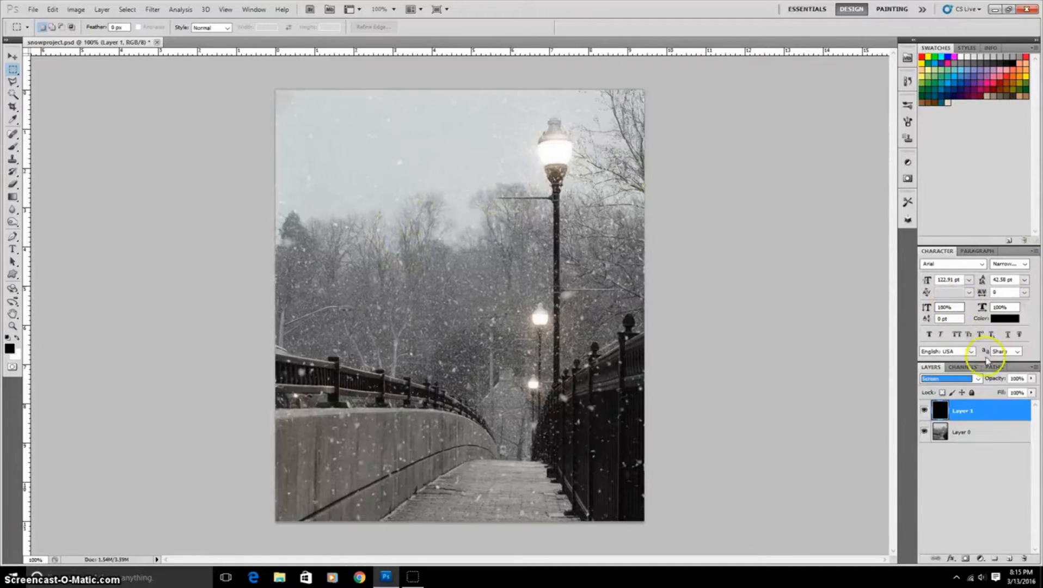
left_click(977, 378)
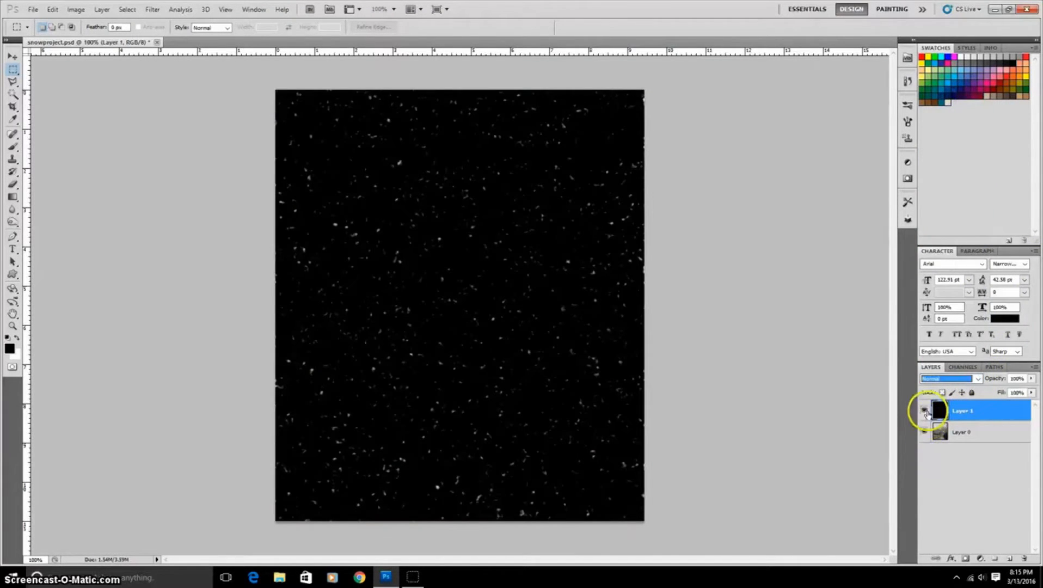
- Hide the snow layer, fill a new Layer 2 with gray, and add a Pattern Overlay
left_click(925, 411)
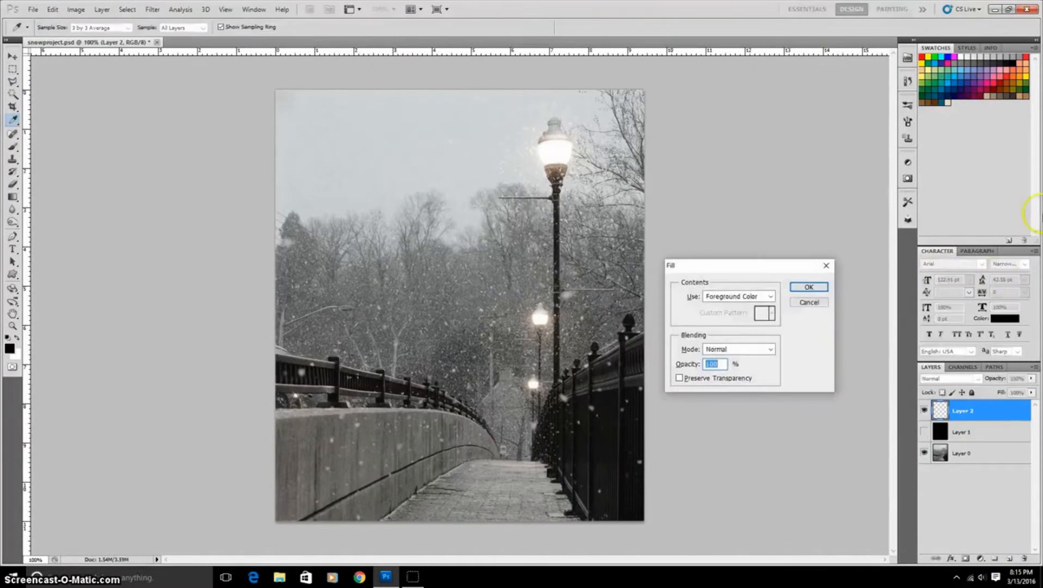
left_click(770, 296)
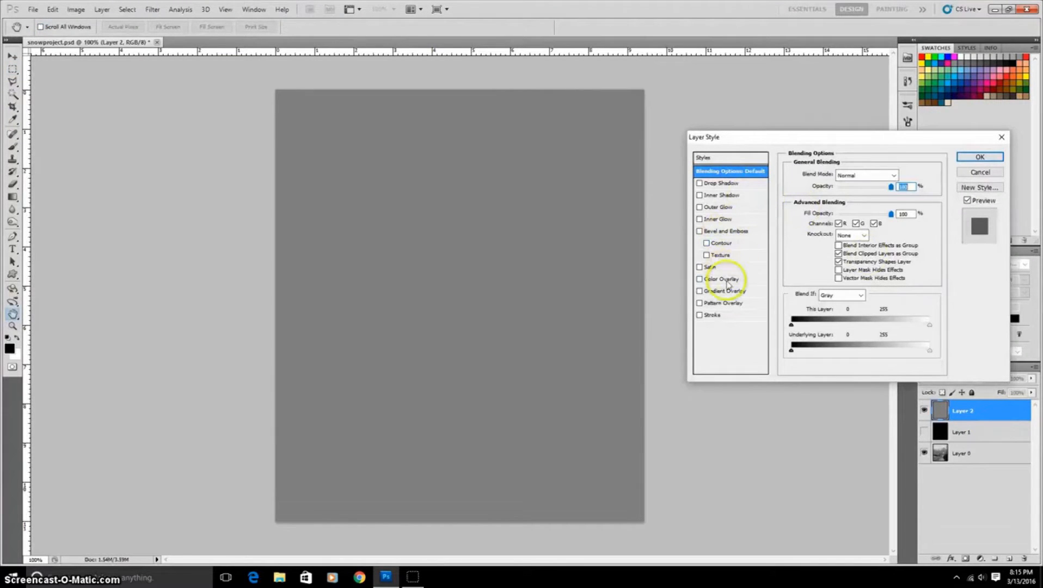
left_click(699, 303)
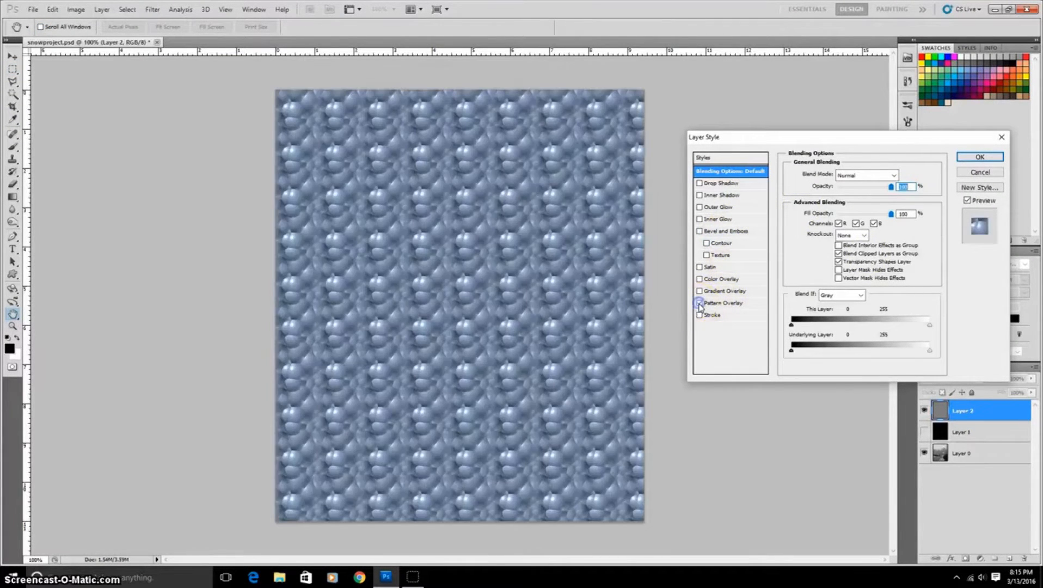
left_click(700, 303)
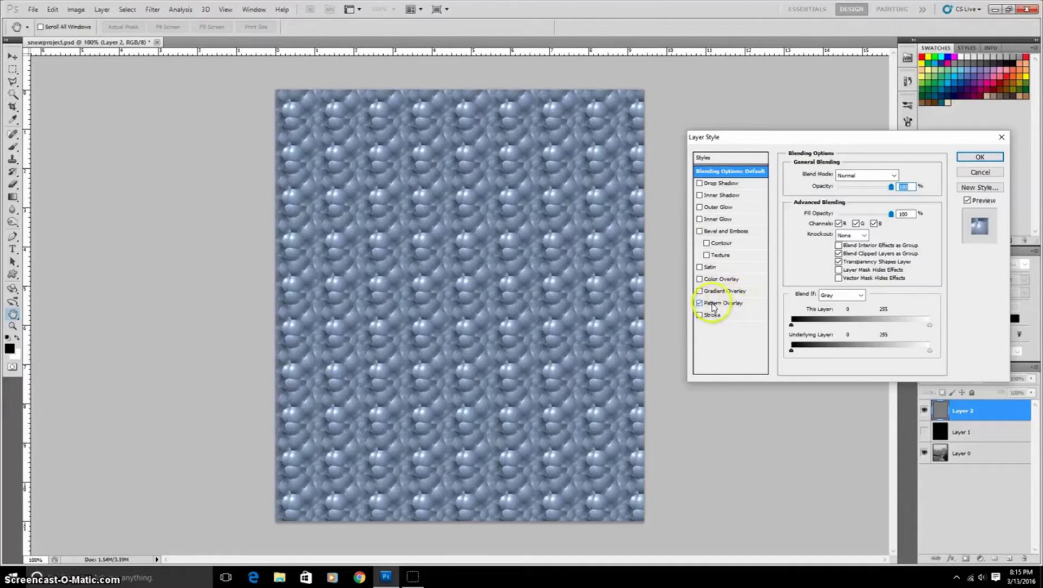
left_click(724, 303)
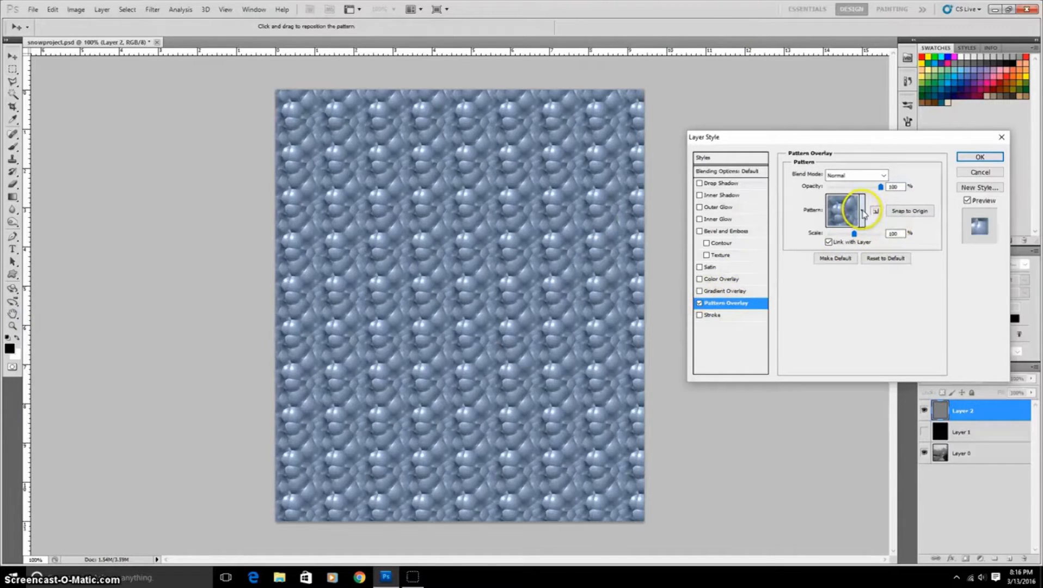
- Set the overlay to the snow pattern in Screen mode with fill opacity 0
left_click(863, 210)
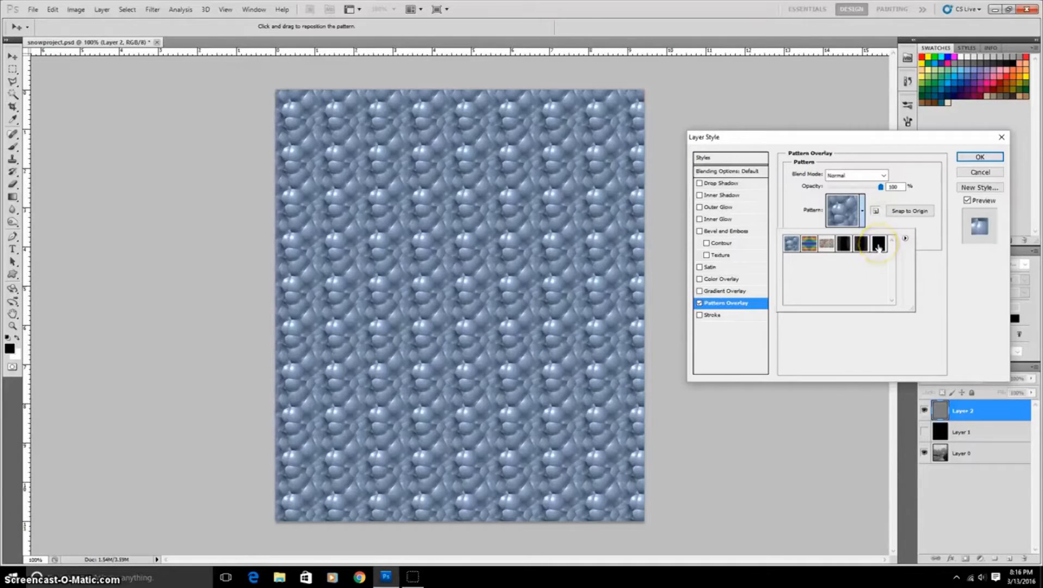
left_click(878, 246)
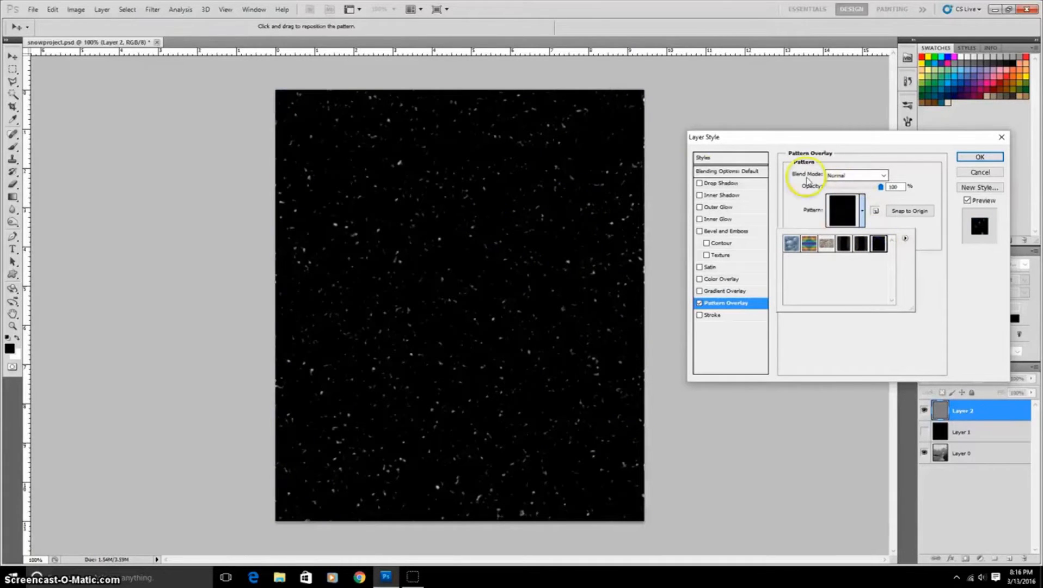
mouse_move(583, 187)
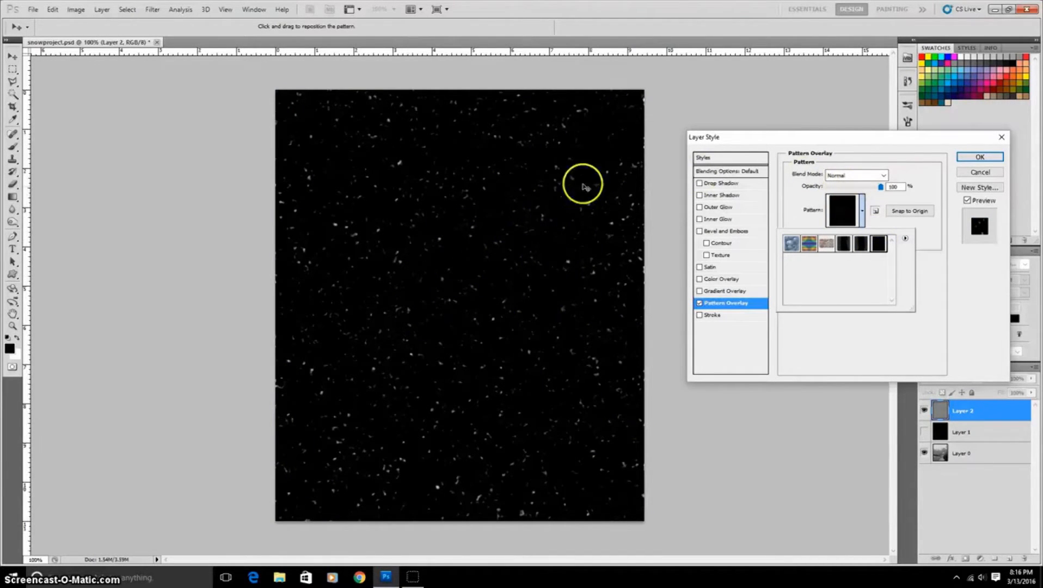
mouse_move(818, 177)
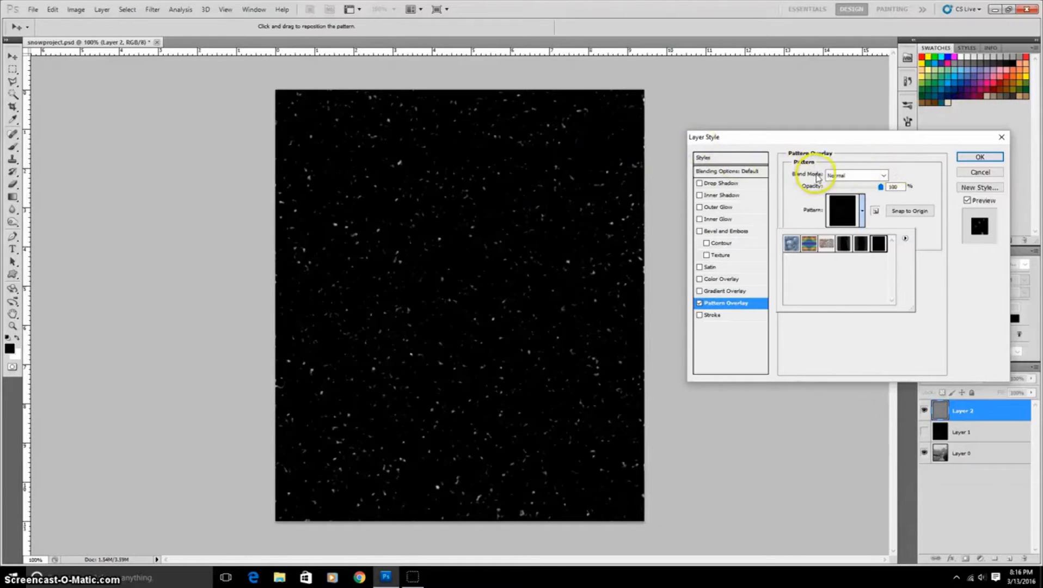
left_click(882, 175)
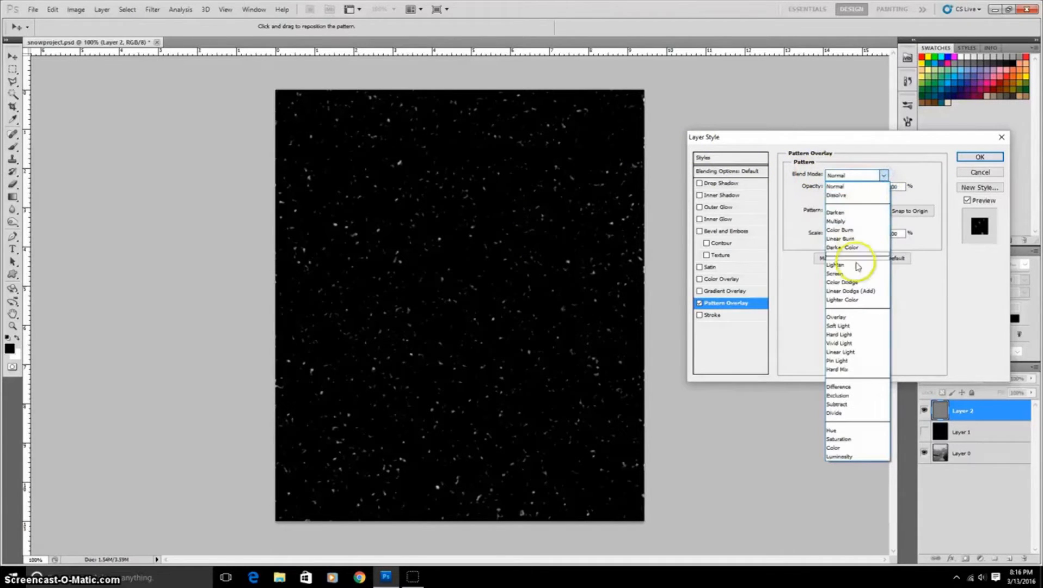
left_click(834, 272)
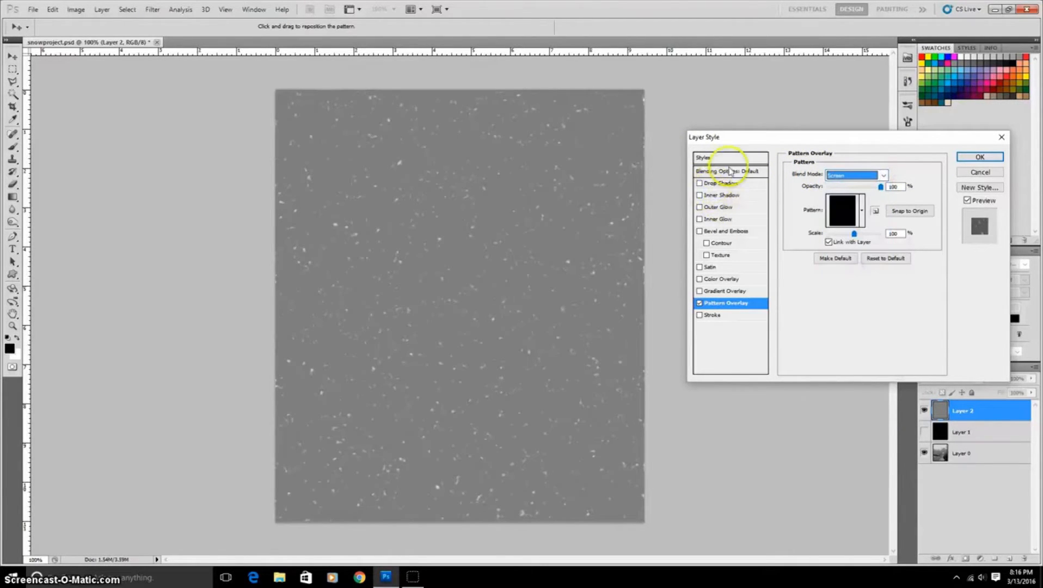
mouse_move(415, 267)
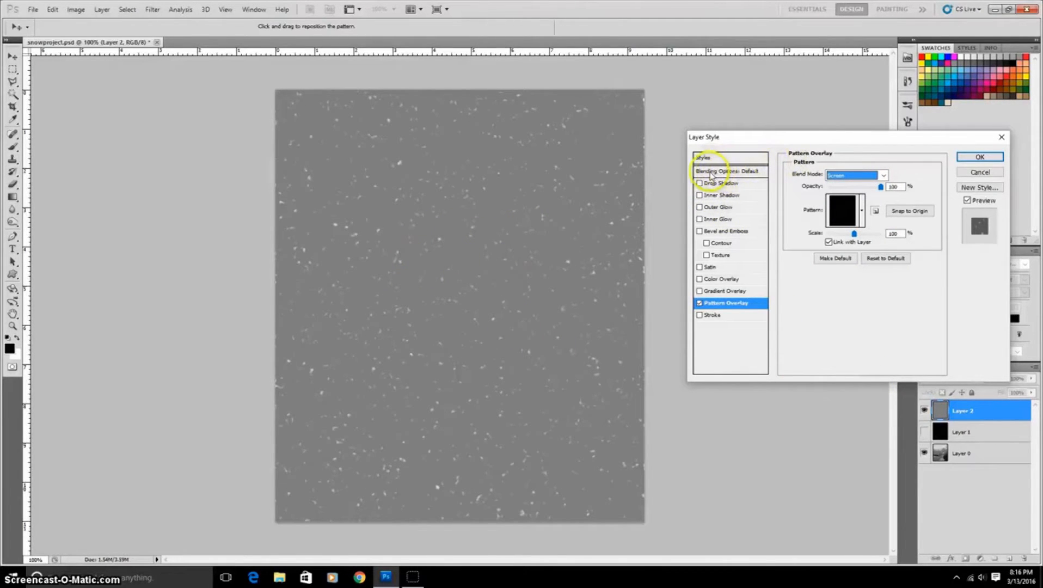
left_click(731, 170)
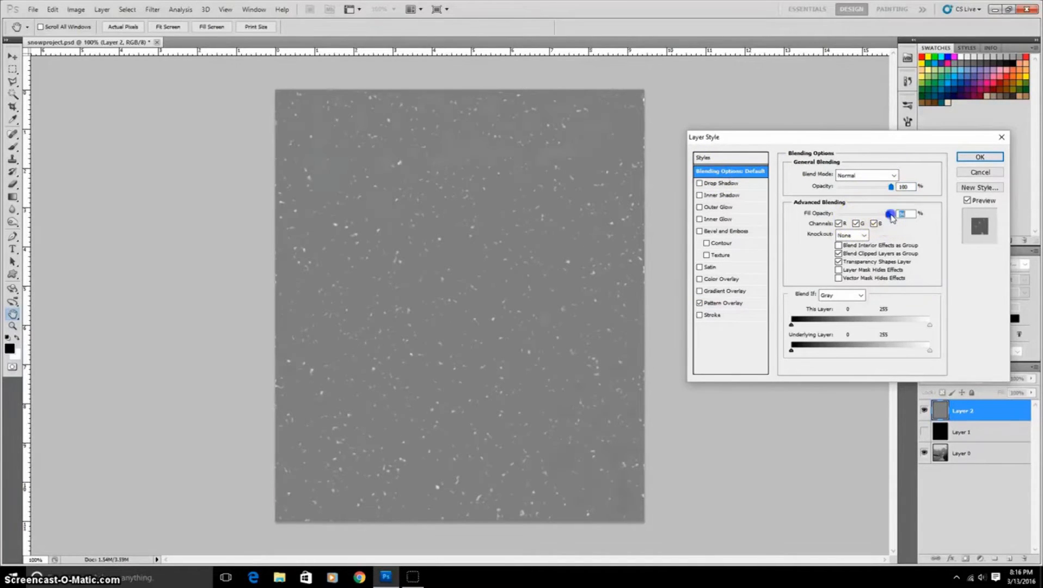
left_click_drag(890, 213, 839, 213)
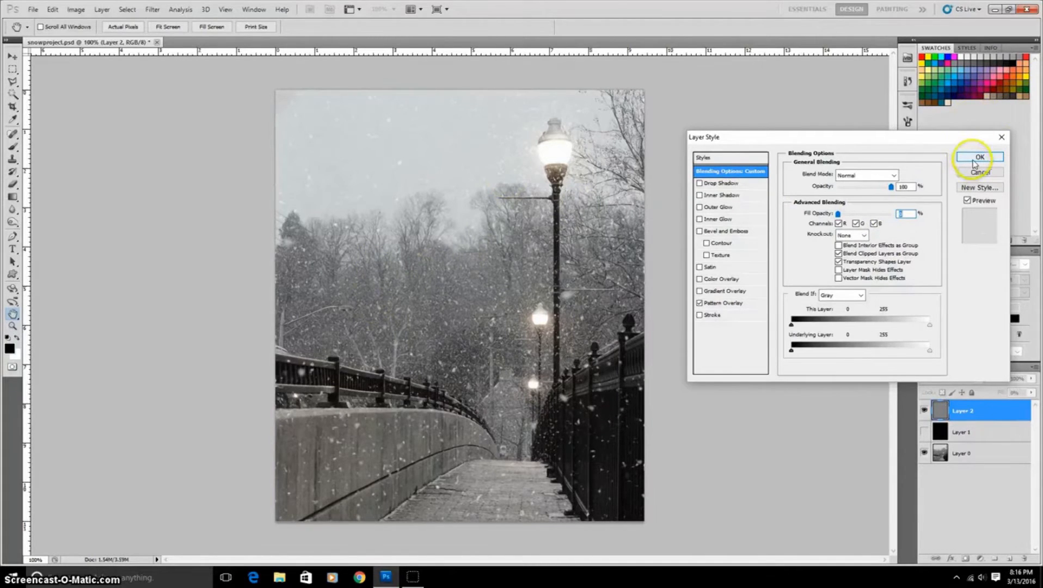
- Apply the layer style, show the Animation timeline, and keyframe Layer 2's Style at the start
left_click(254, 9)
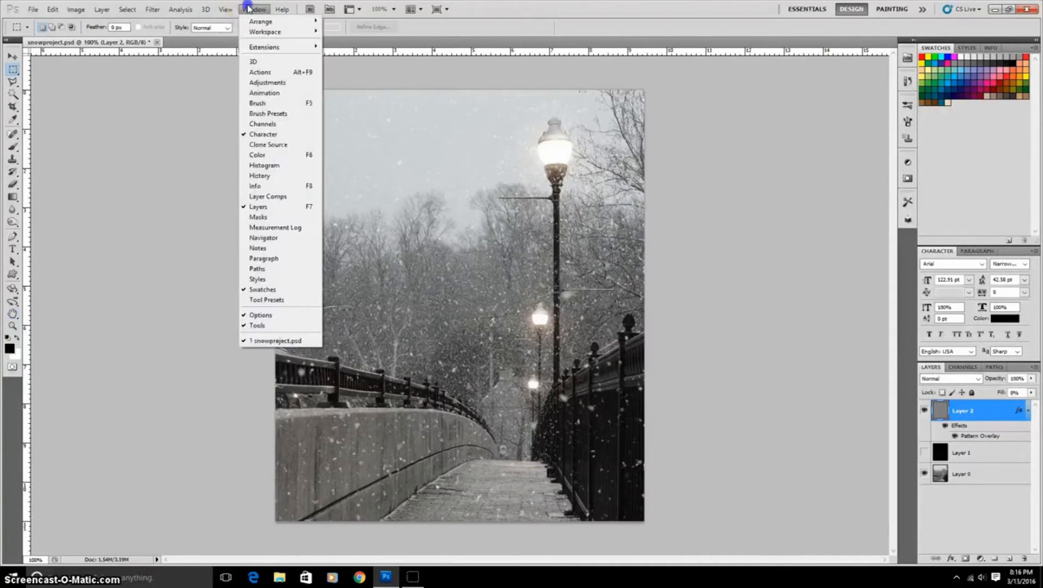
mouse_move(268, 82)
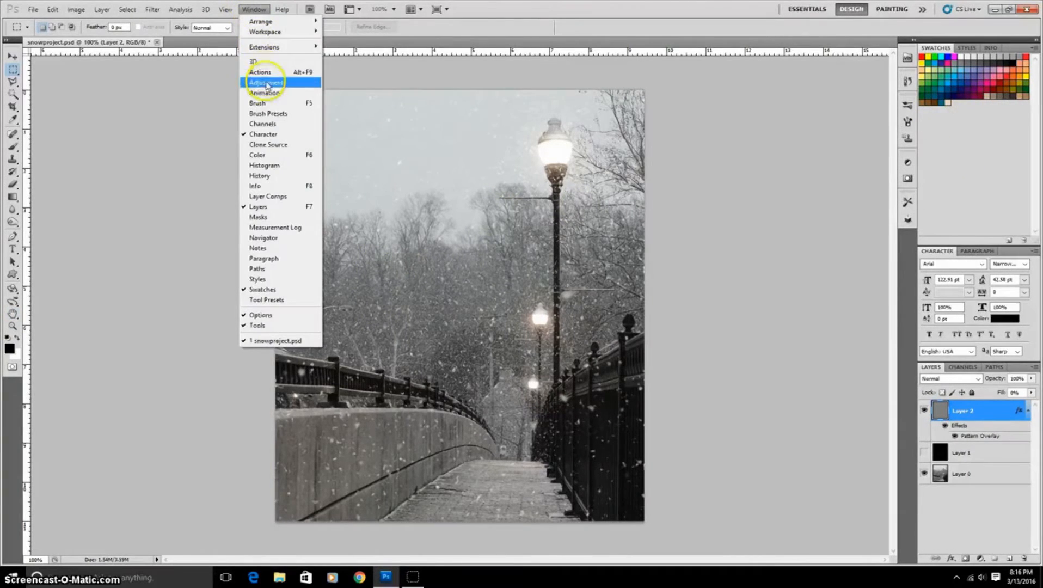
mouse_move(269, 93)
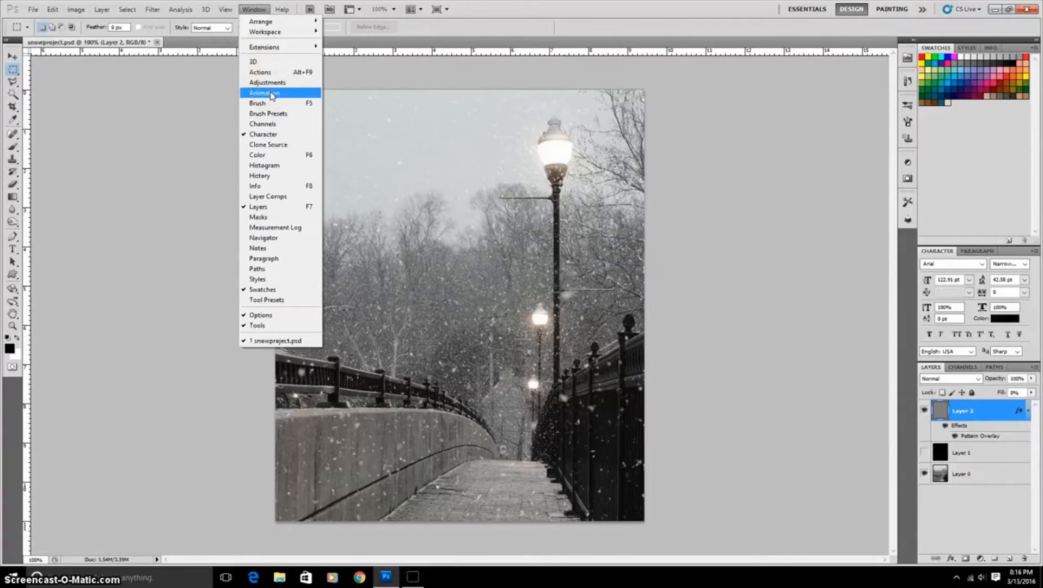
left_click(263, 93)
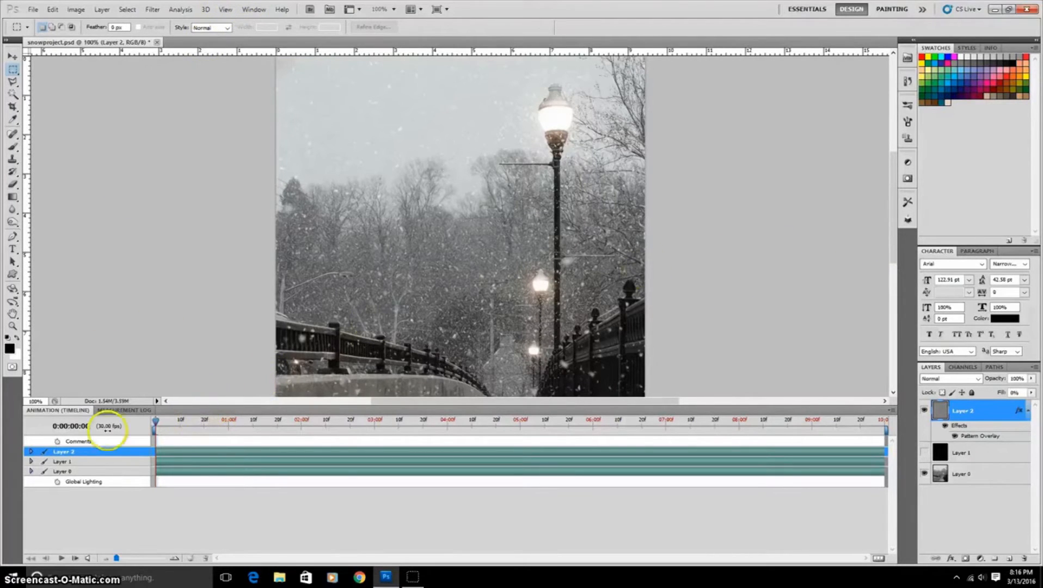
left_click(34, 451)
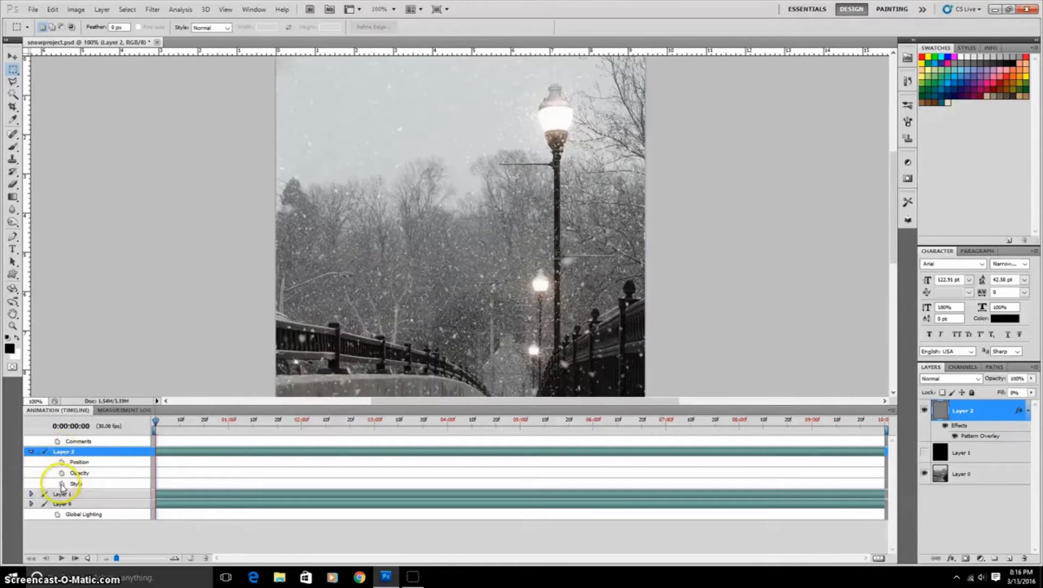
left_click(77, 484)
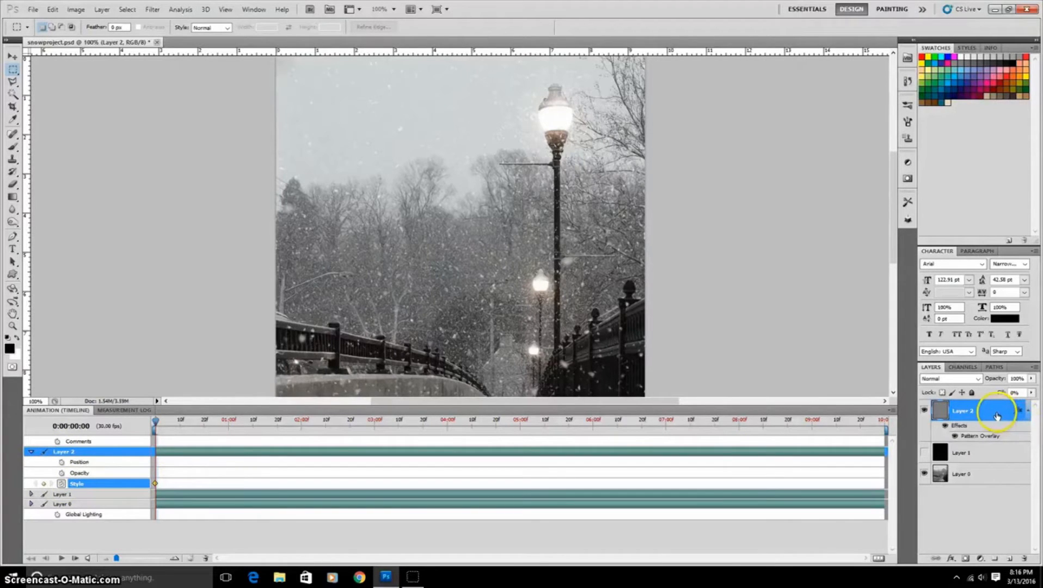
- Move to the last frame and reposition the snow pattern to add an ending Style keyframe
double_click(996, 414)
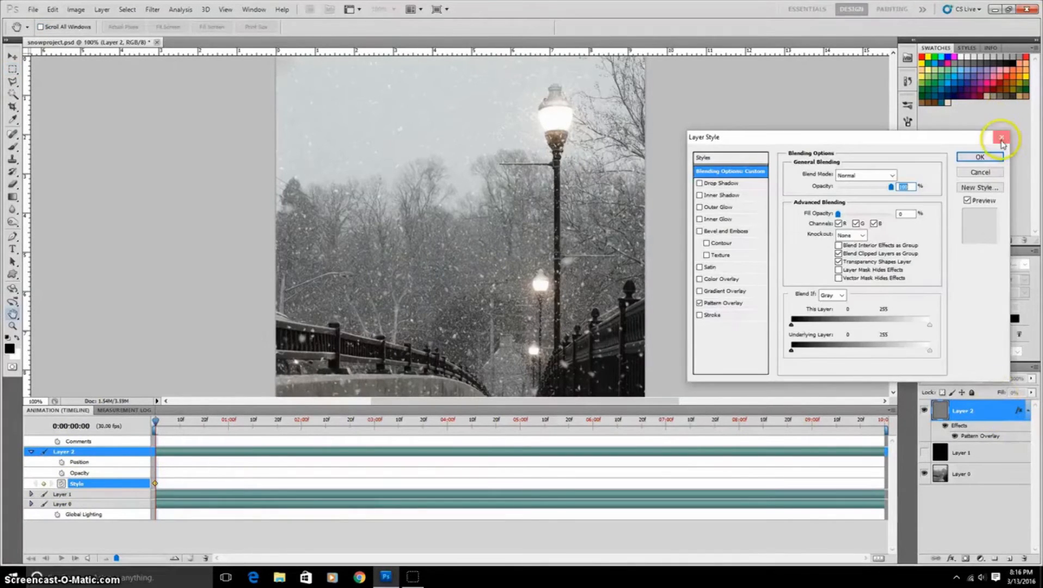
left_click(999, 136)
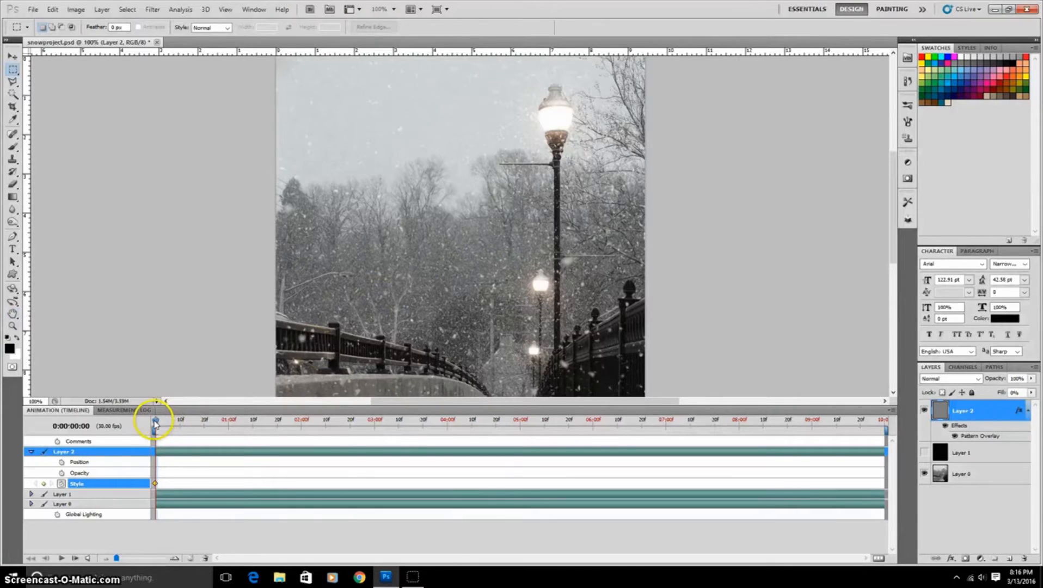
left_click(704, 435)
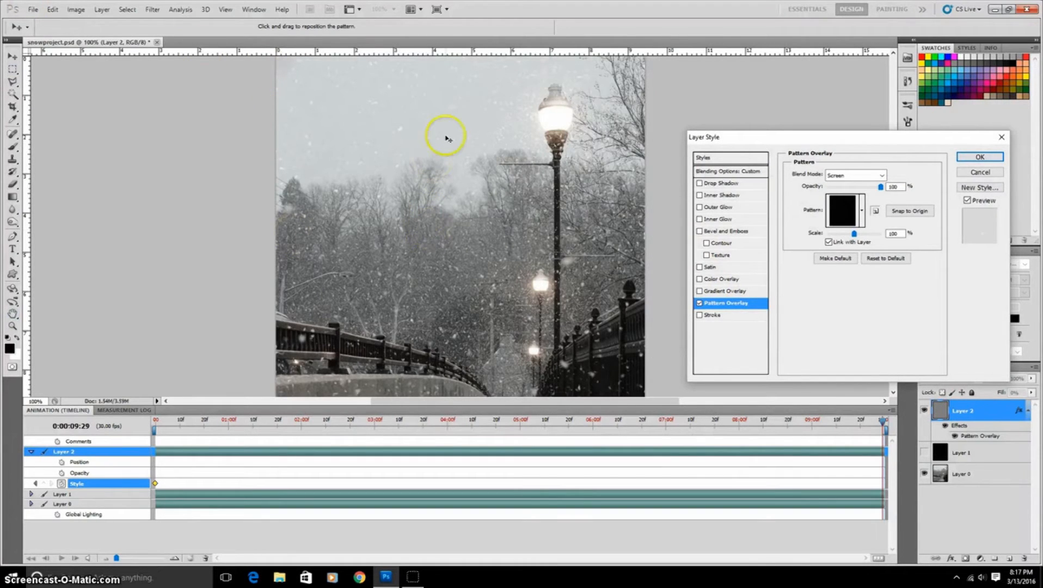
mouse_move(478, 123)
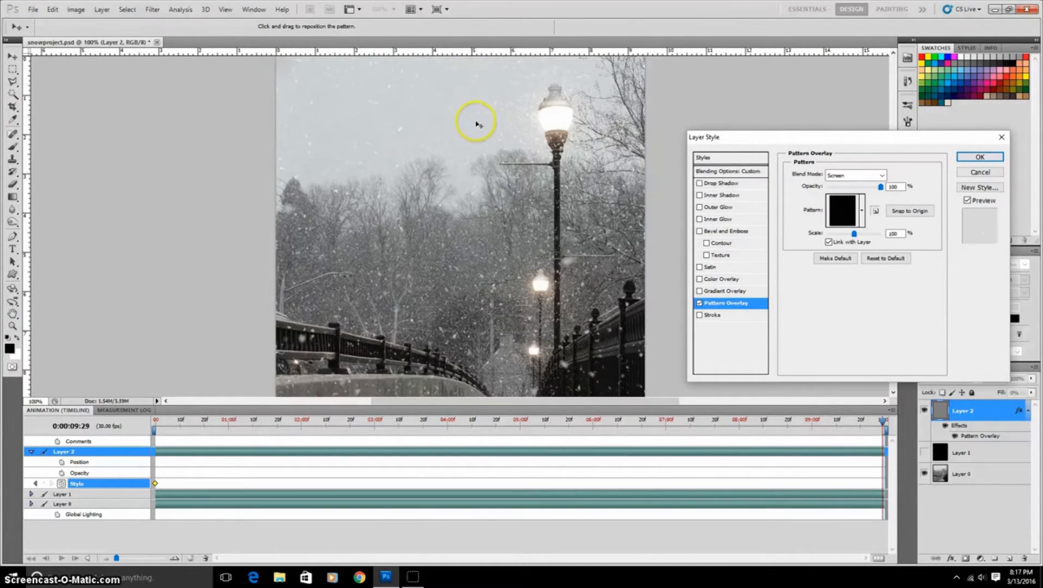
mouse_move(465, 89)
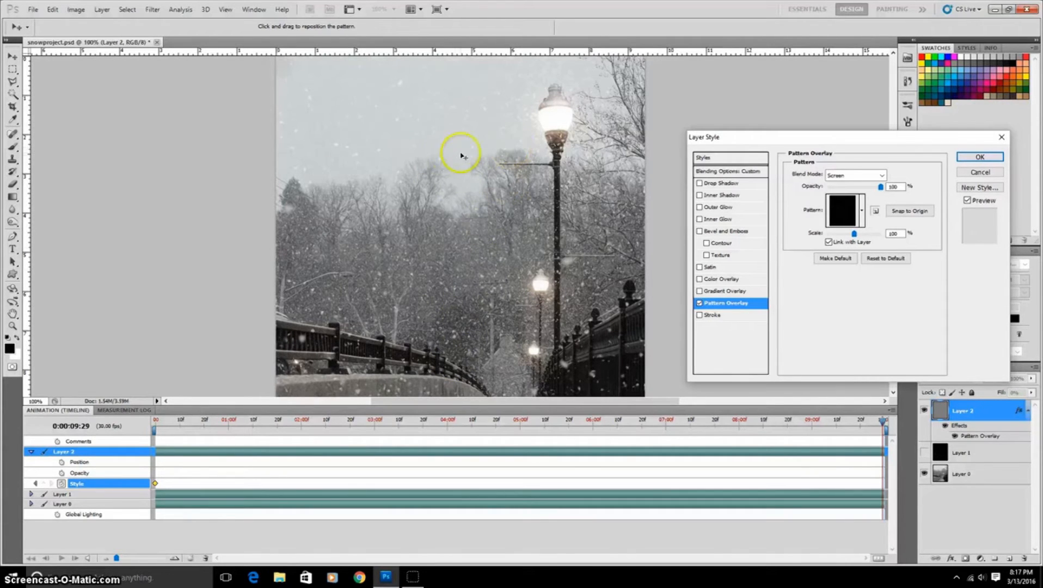
mouse_move(468, 219)
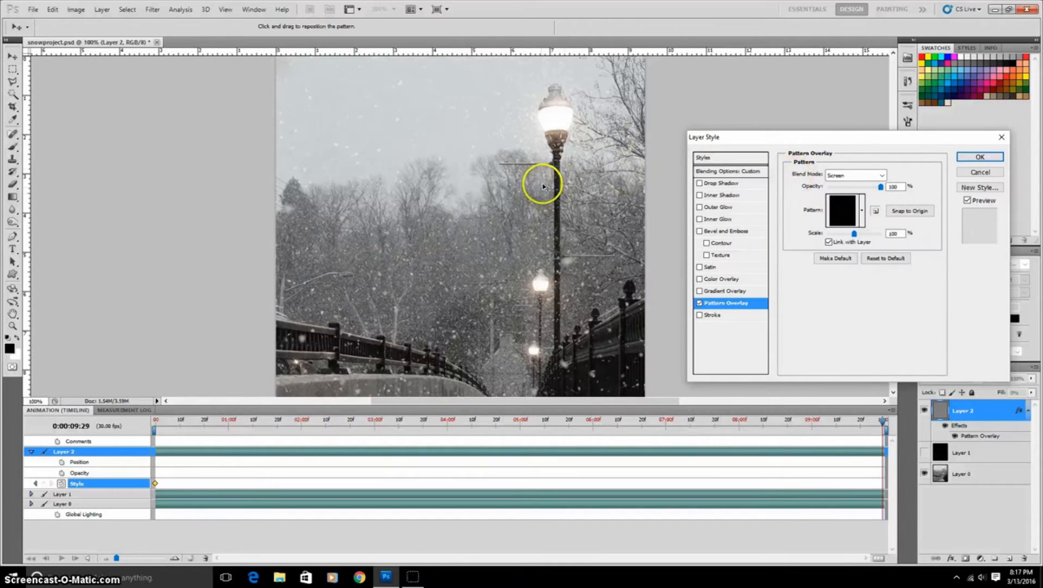
left_click(979, 157)
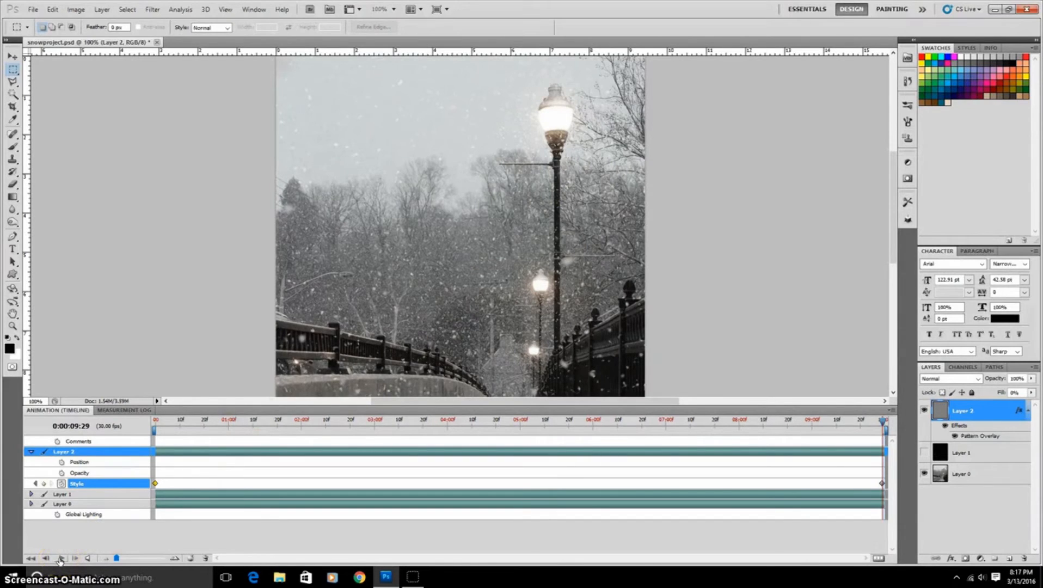
- Play and then stop the snowfall animation preview
left_click(61, 557)
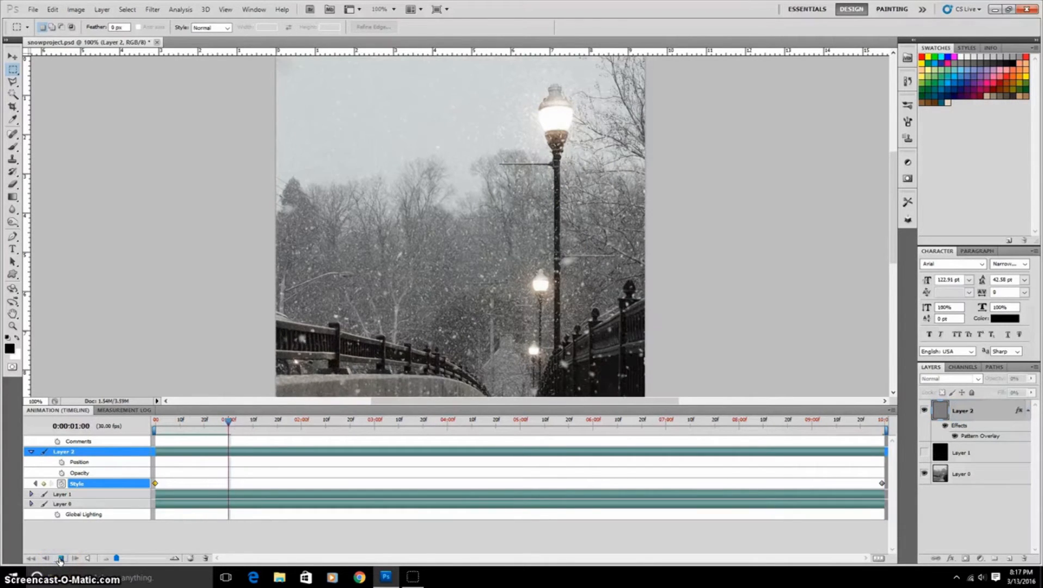
left_click(60, 558)
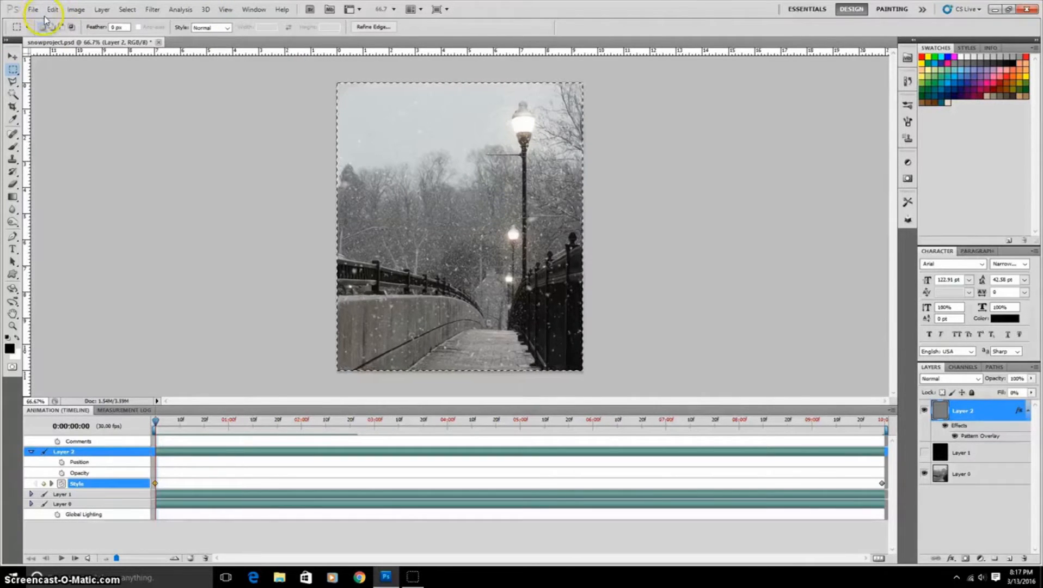
- Create a new white 679 × 792 px document from the Clipboard preset
left_click(35, 10)
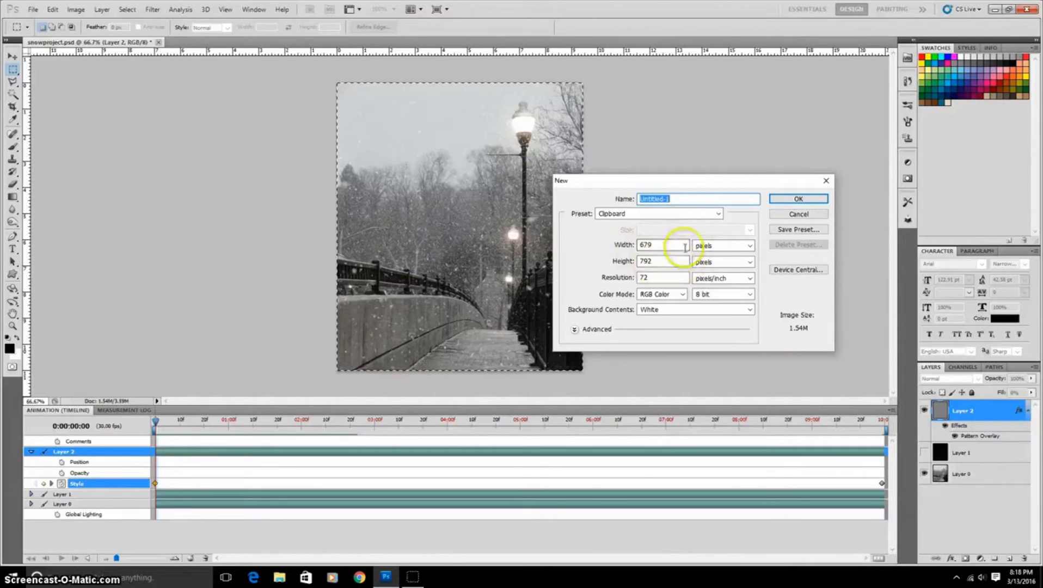
left_click(799, 199)
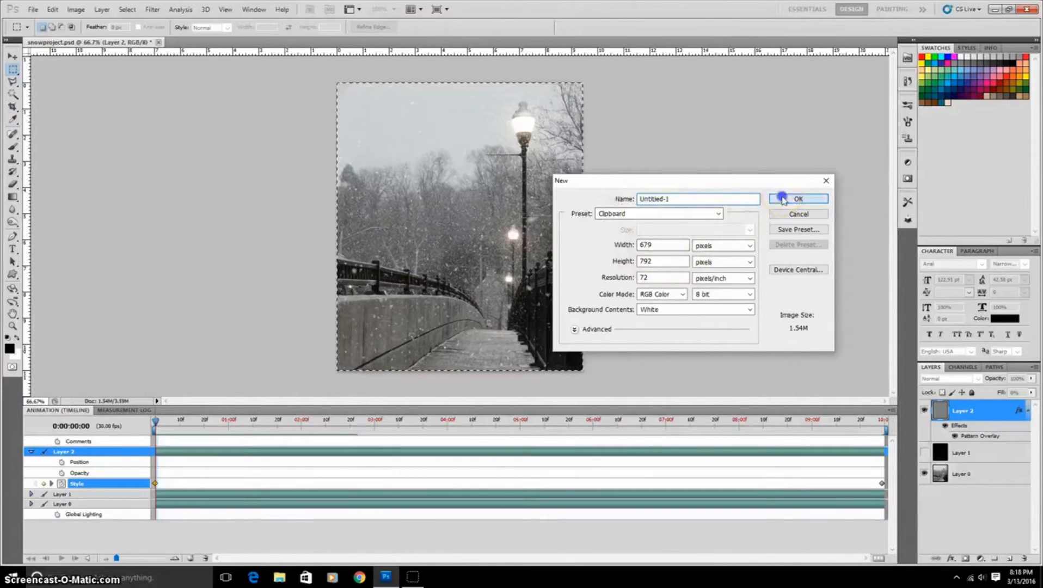
left_click(798, 198)
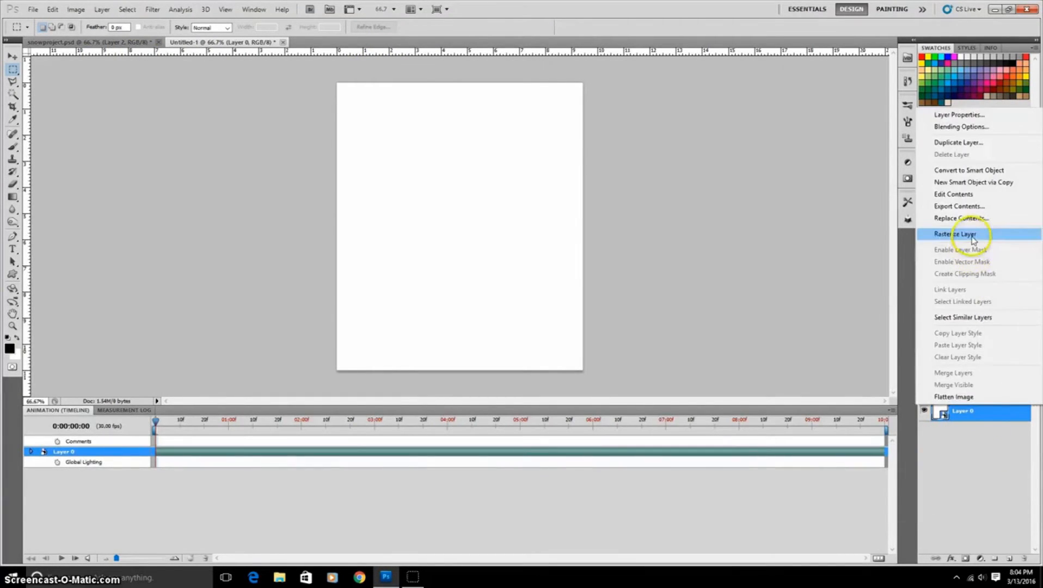
- Rasterize the new layer, fill it with black, and render Clouds over it
left_click(957, 233)
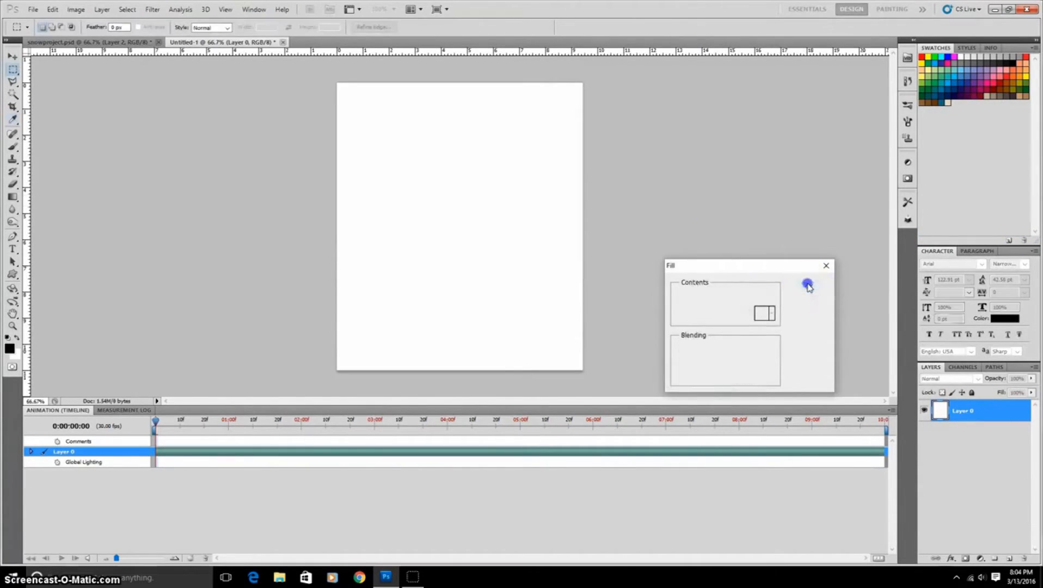
left_click(806, 283)
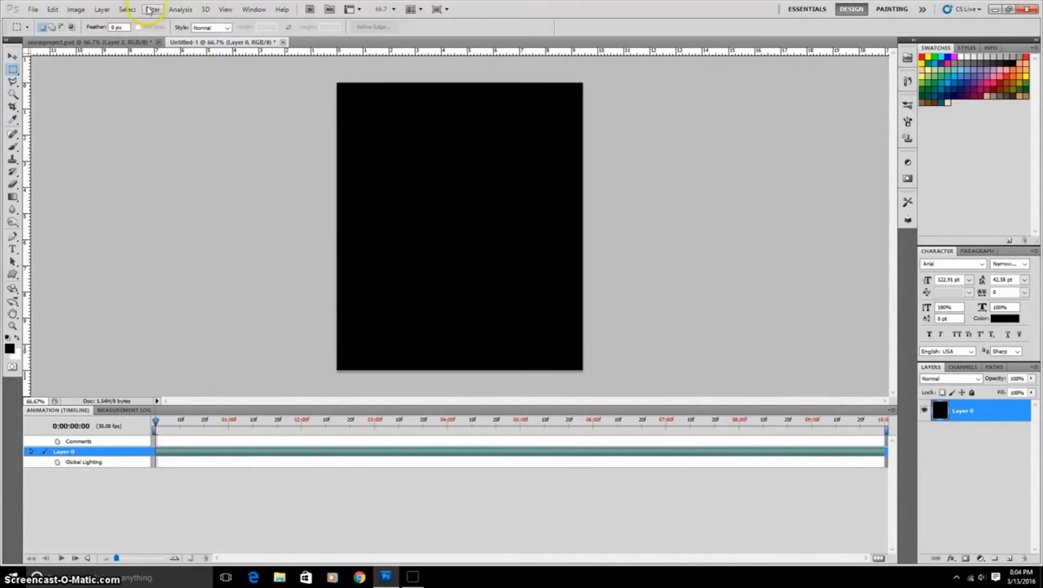
left_click(152, 9)
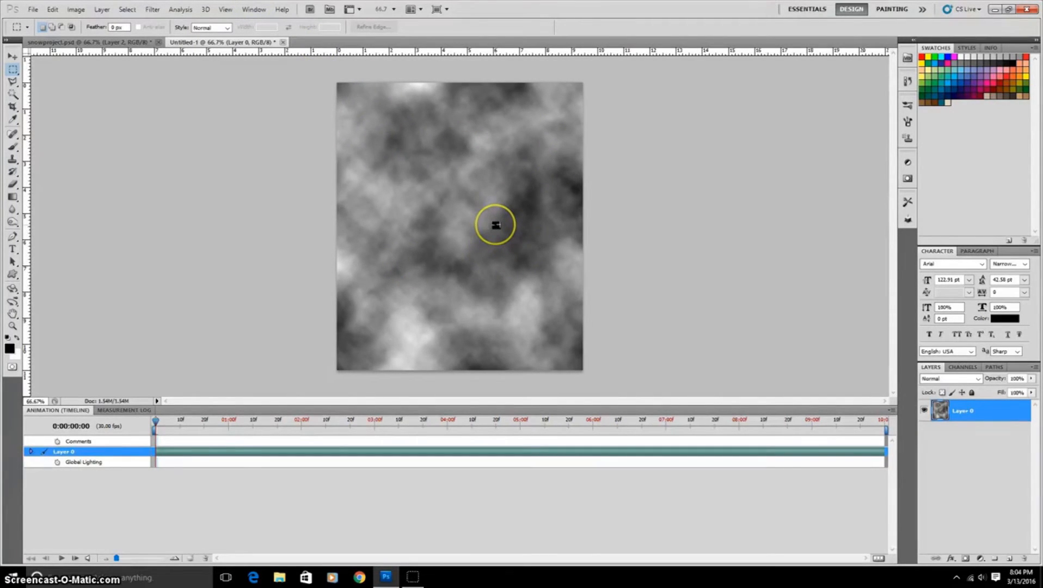
mouse_move(488, 211)
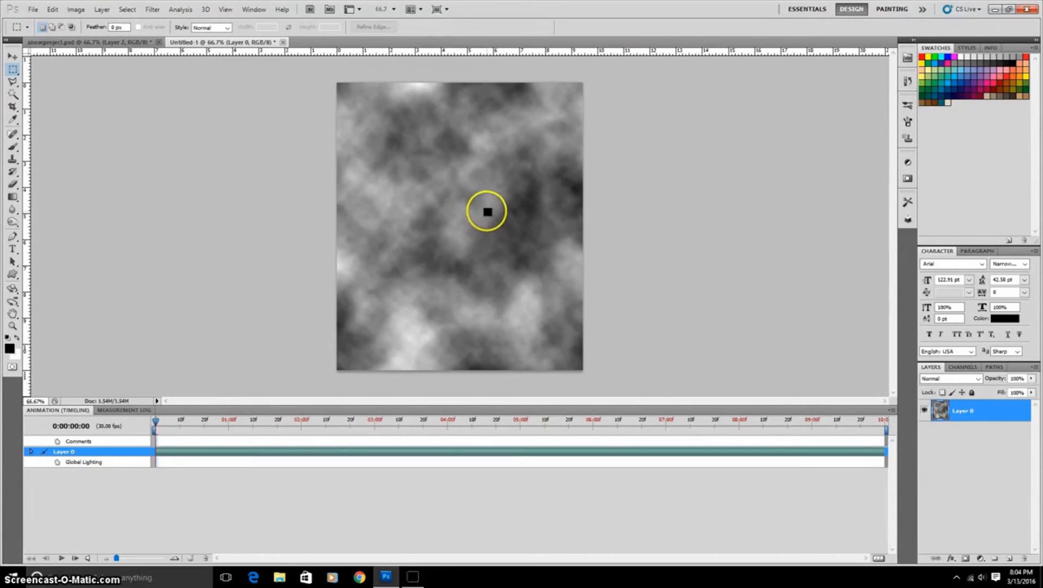
mouse_move(868, 239)
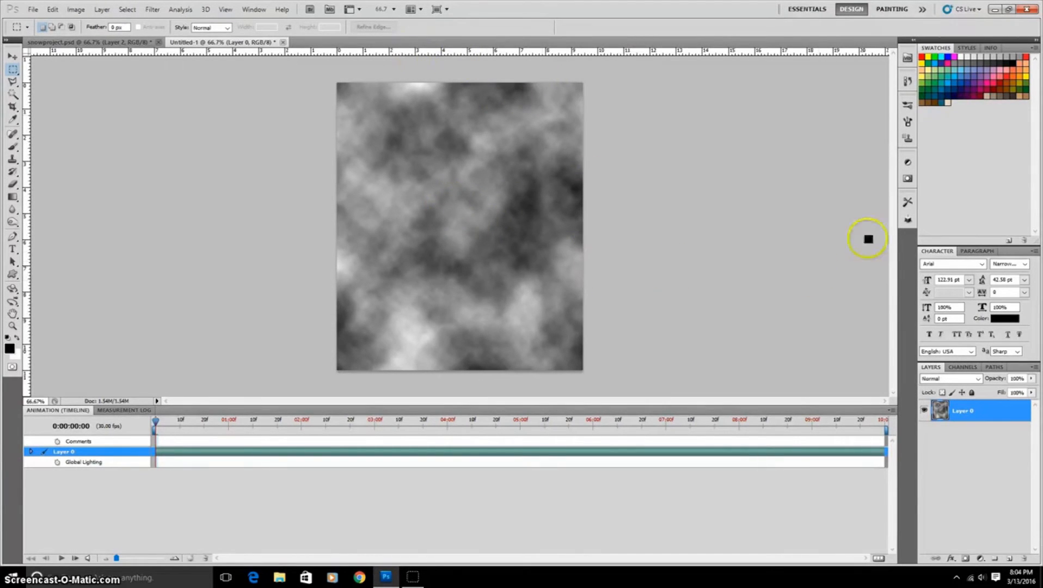
left_click(151, 10)
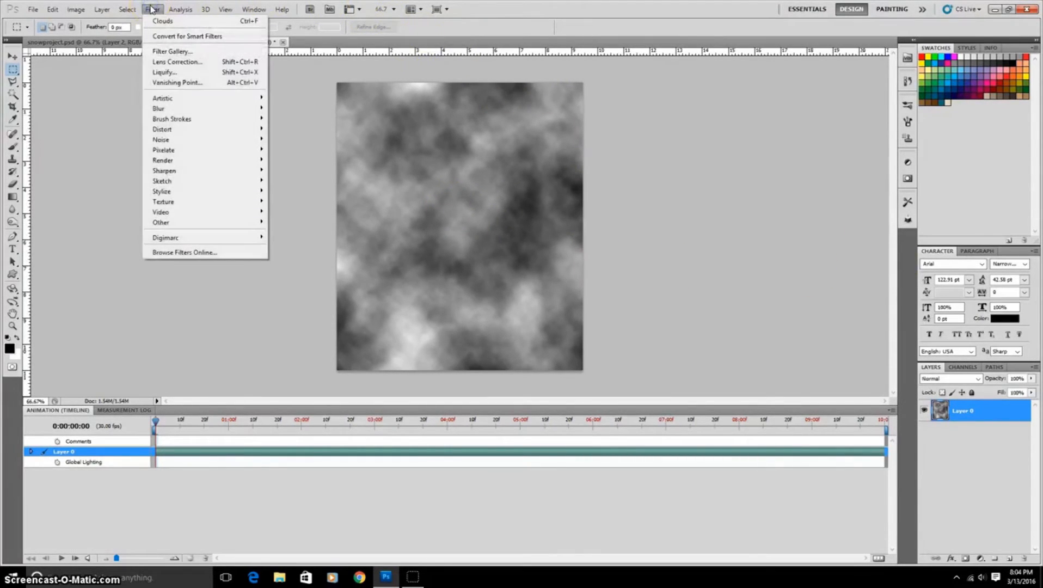
mouse_move(158, 108)
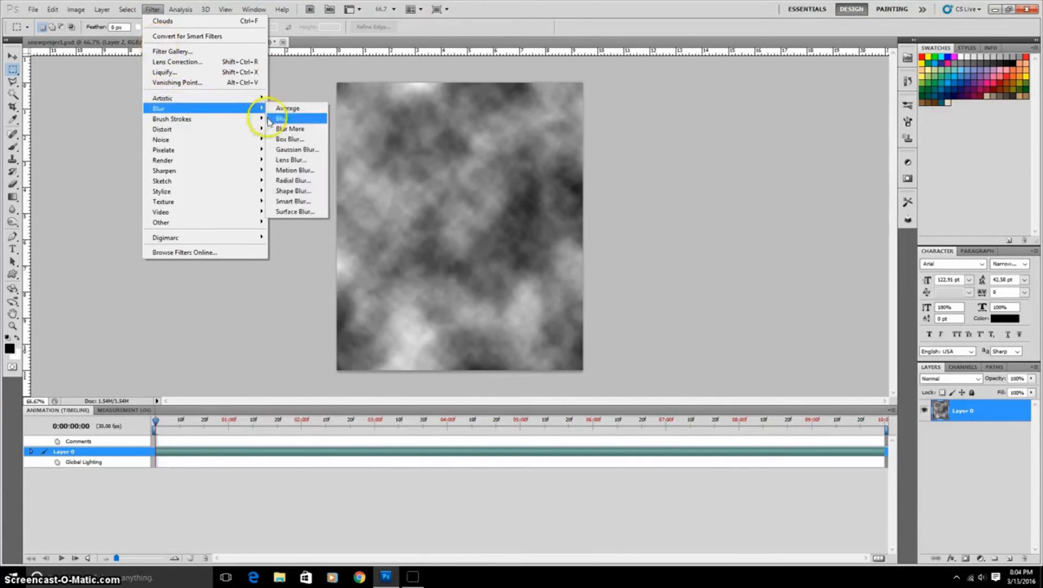
- Apply a Gaussian blur to the clouds texture, softening it into smooth grey haze
left_click(296, 149)
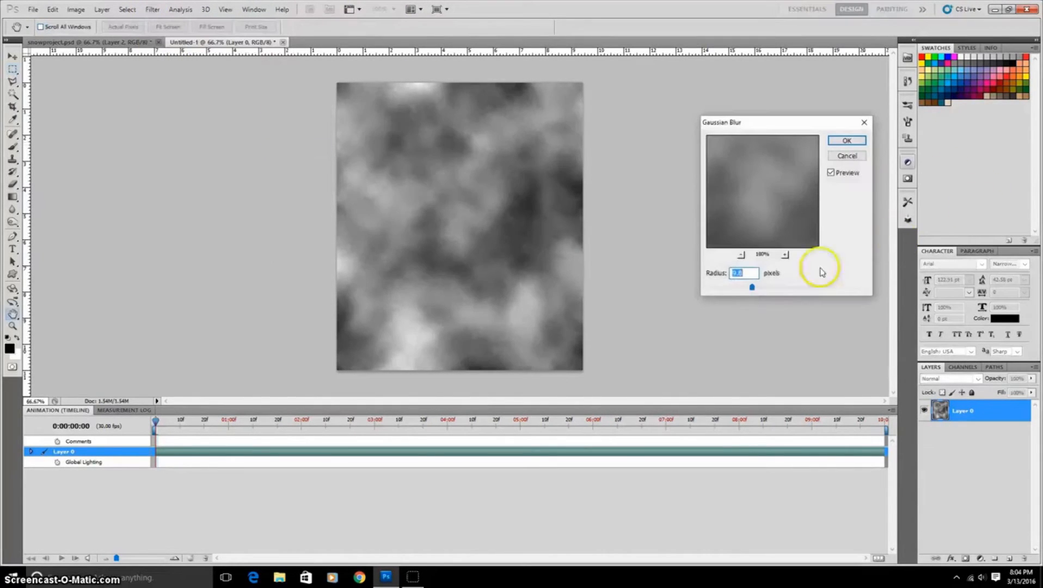
left_click(742, 273)
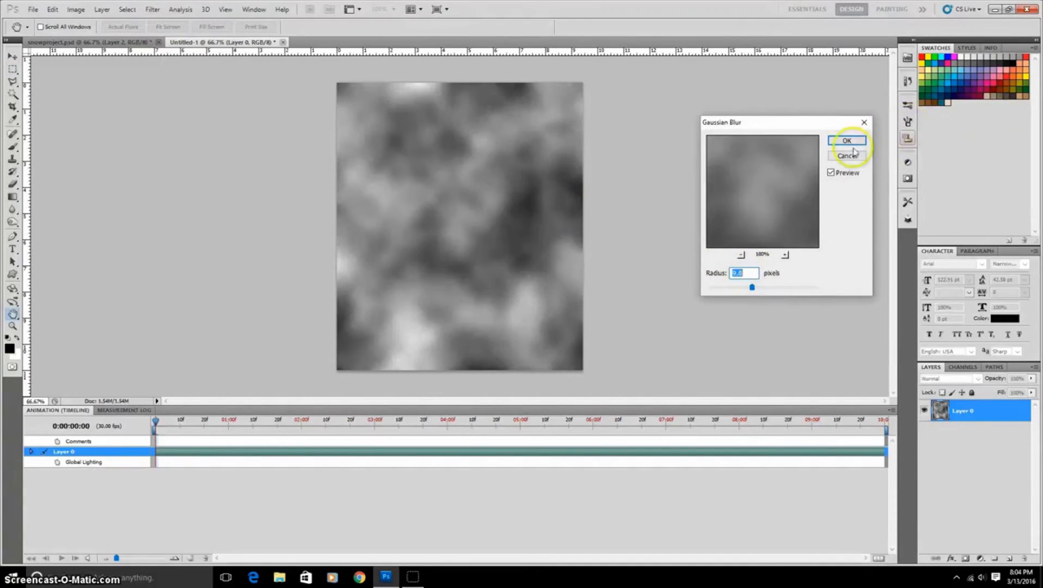
left_click(849, 140)
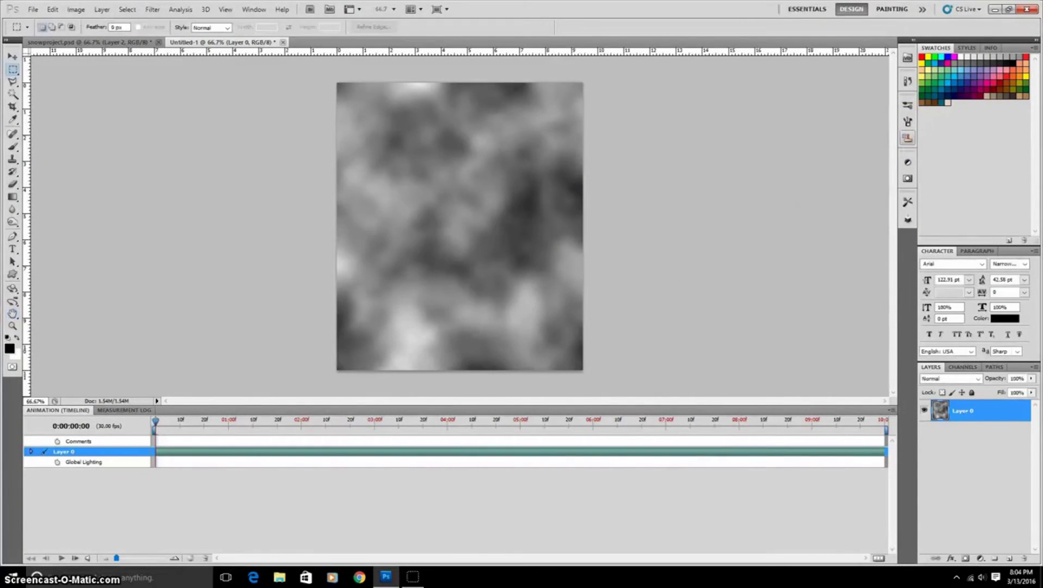
left_click(32, 9)
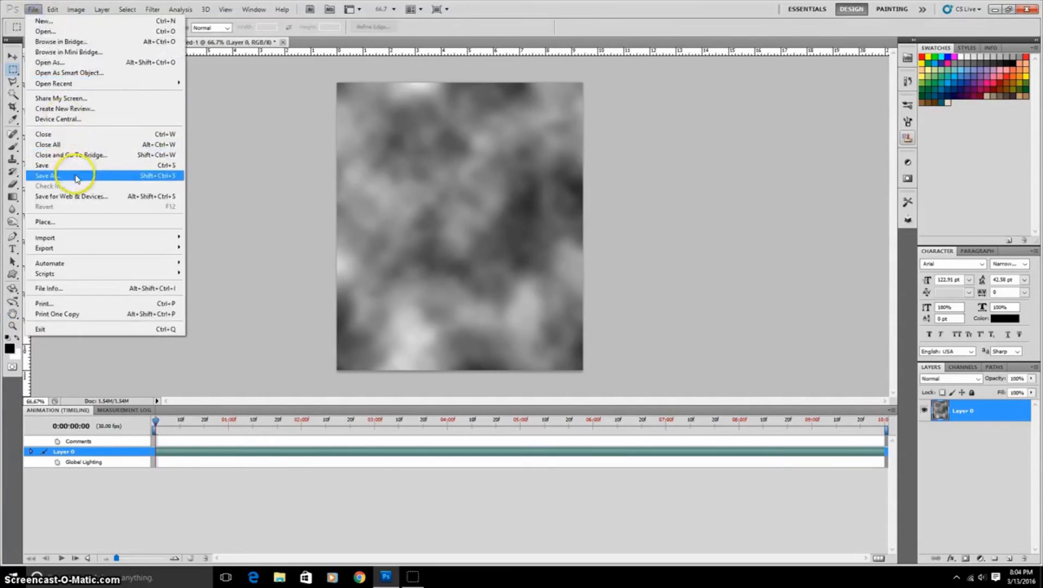
- Save the blurred clouds to the Desktop as snowdistort.psd, overwriting the old file
left_click(48, 177)
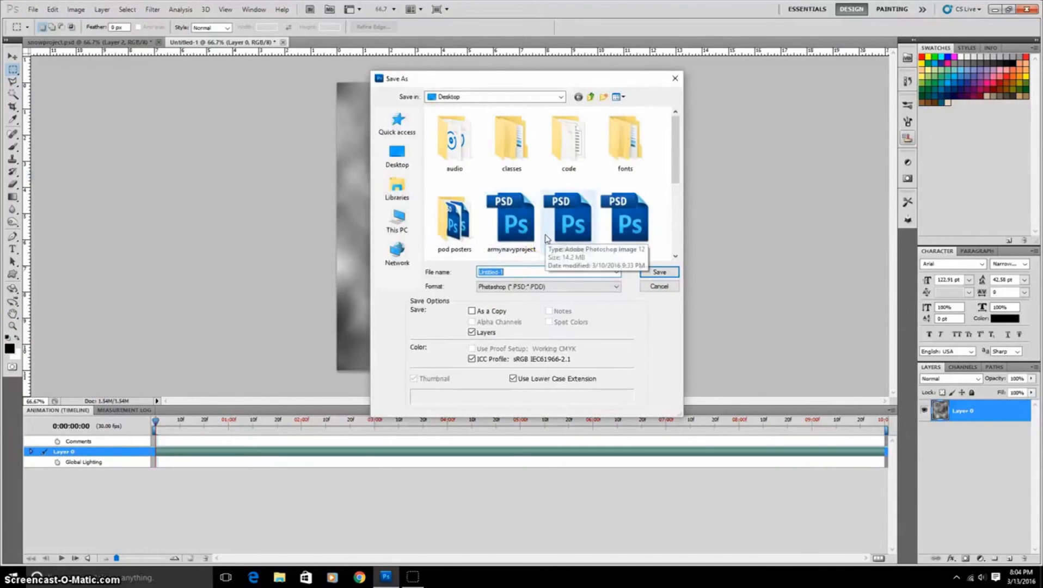
type("snowdistort.psd")
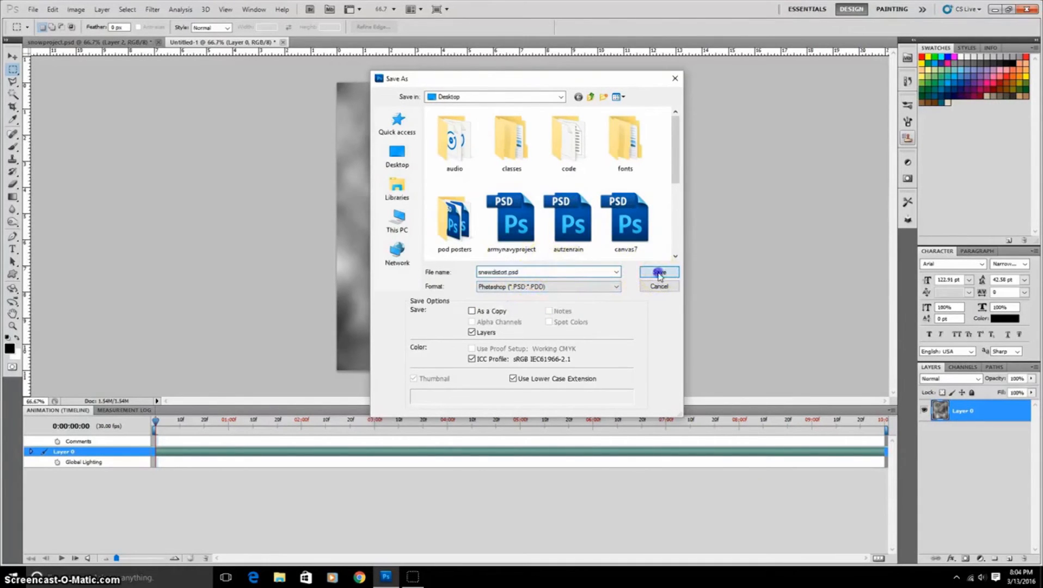
left_click(659, 271)
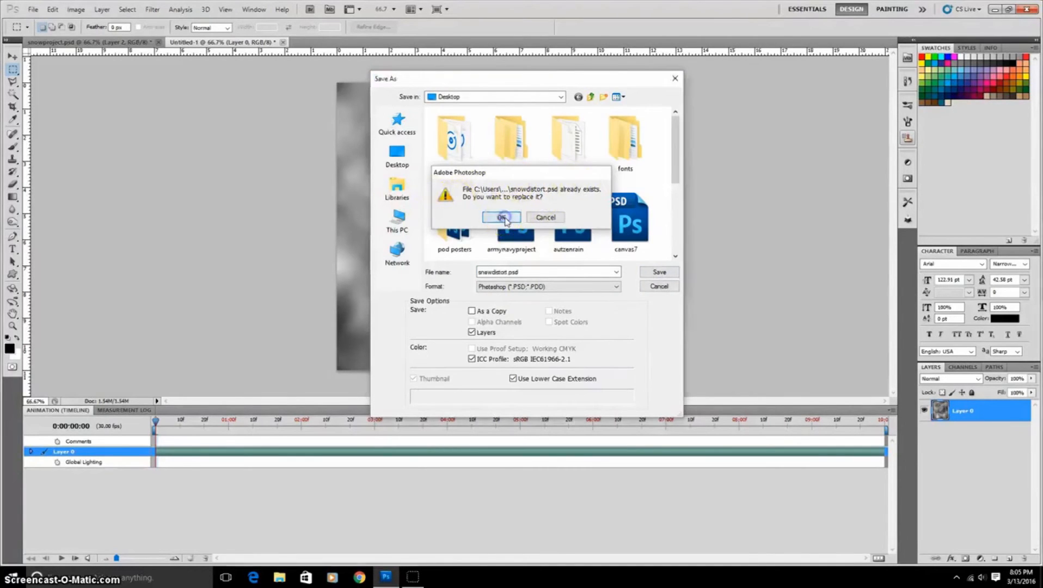
left_click(501, 217)
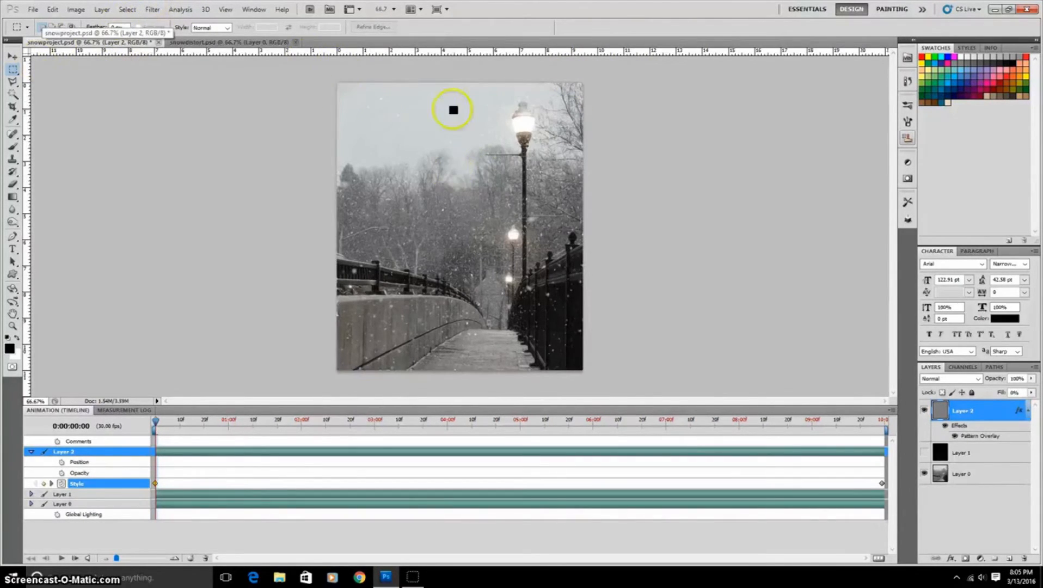
mouse_move(397, 157)
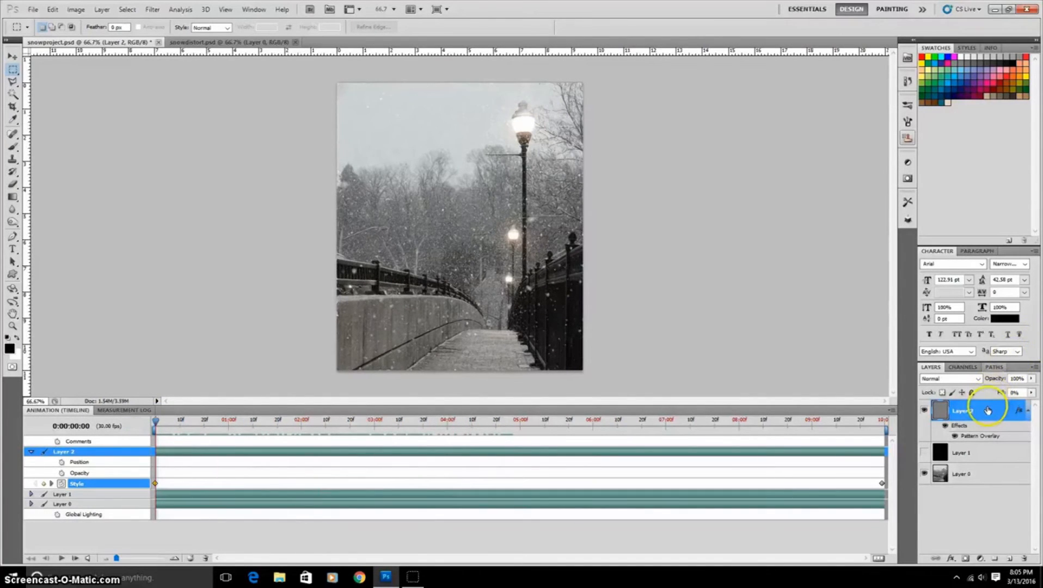
- Convert Layer 2 to a smart object and set its blend mode to Screen
right_click(983, 425)
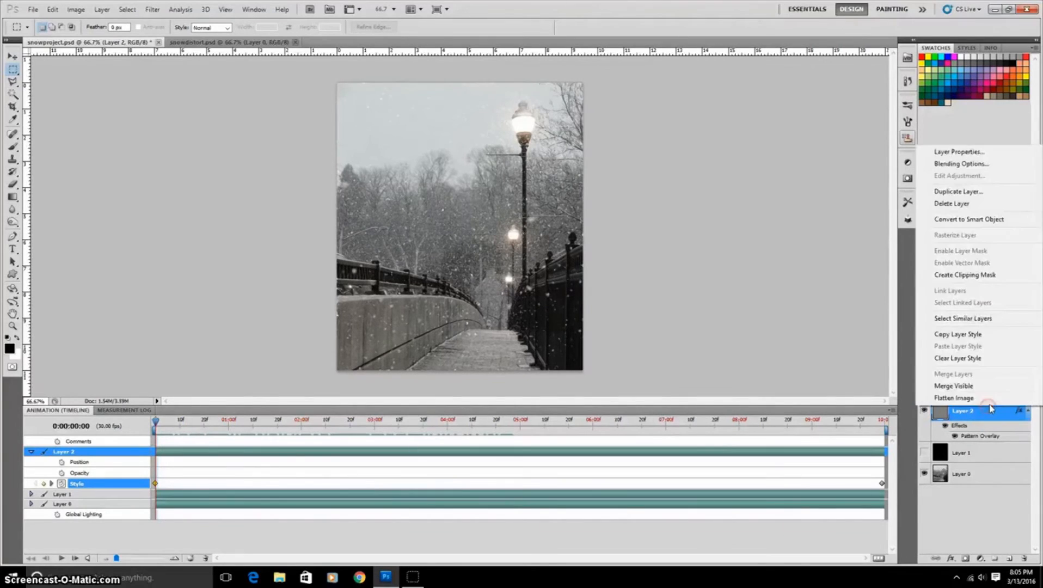
mouse_move(976, 225)
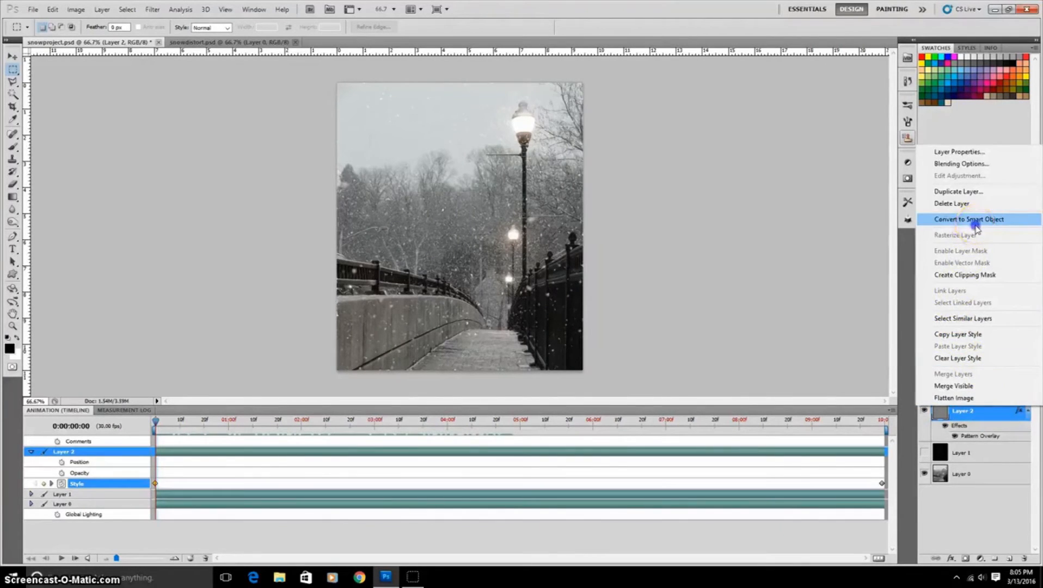
left_click(968, 220)
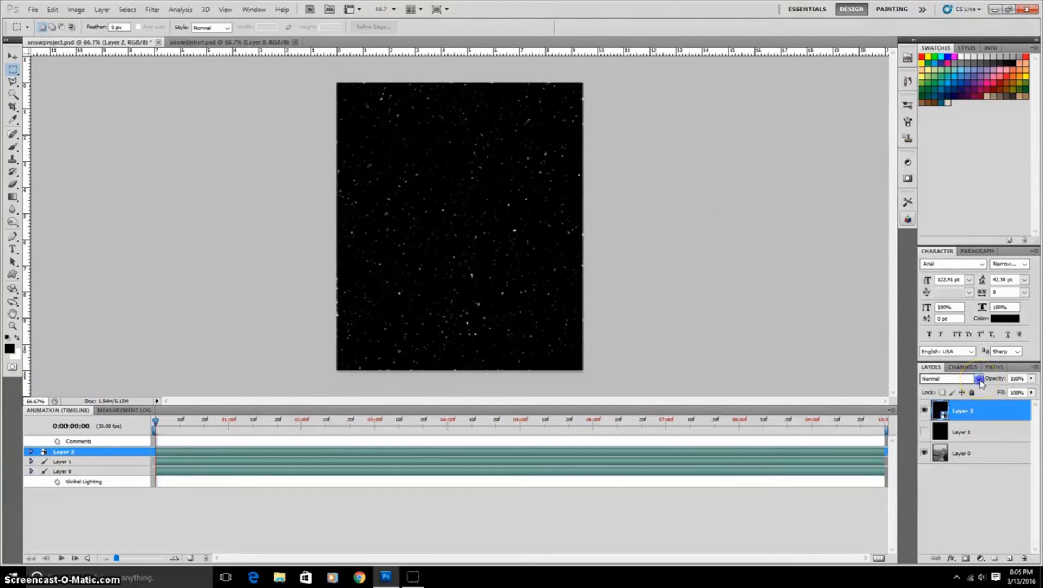
left_click(978, 378)
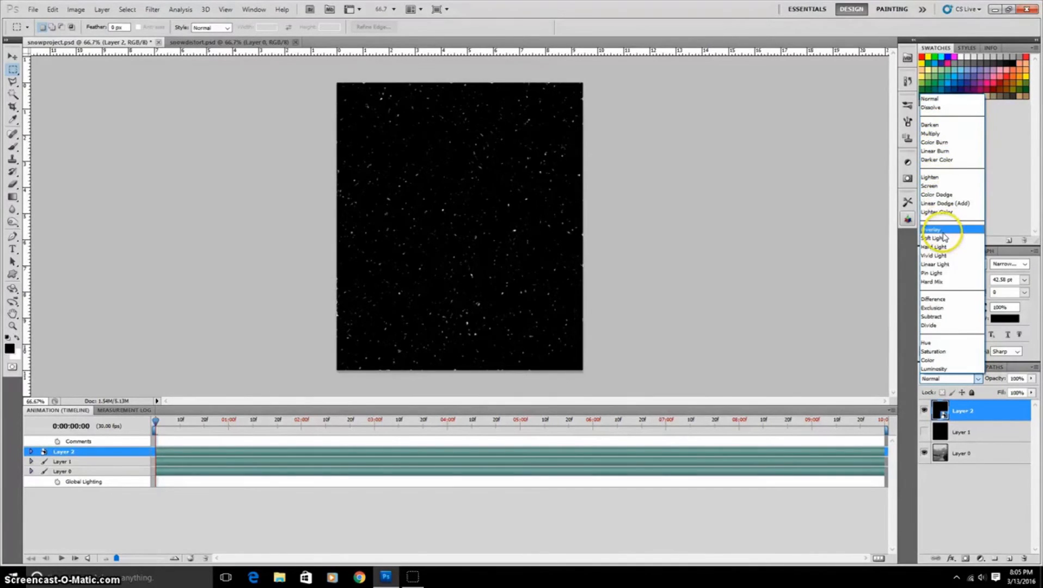
mouse_move(952, 187)
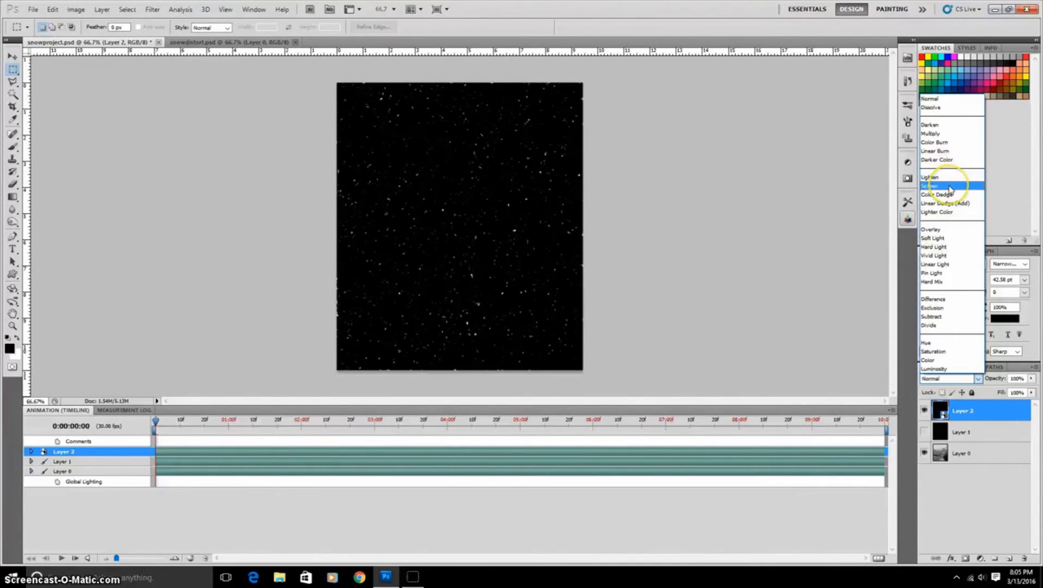
left_click(927, 186)
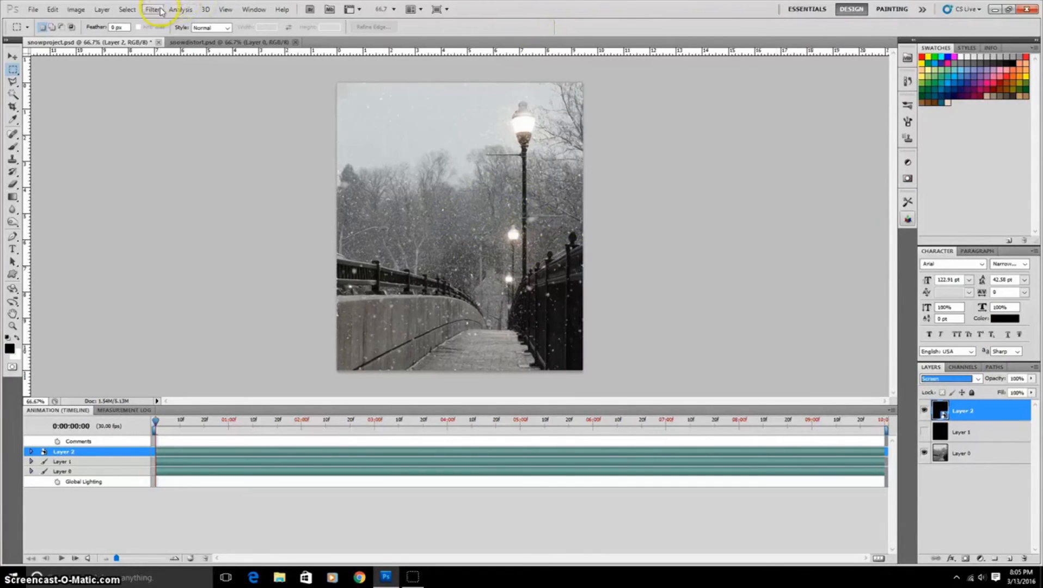
- Add a Displace filter at scale 20 using snowdistort.psd as the map
left_click(153, 10)
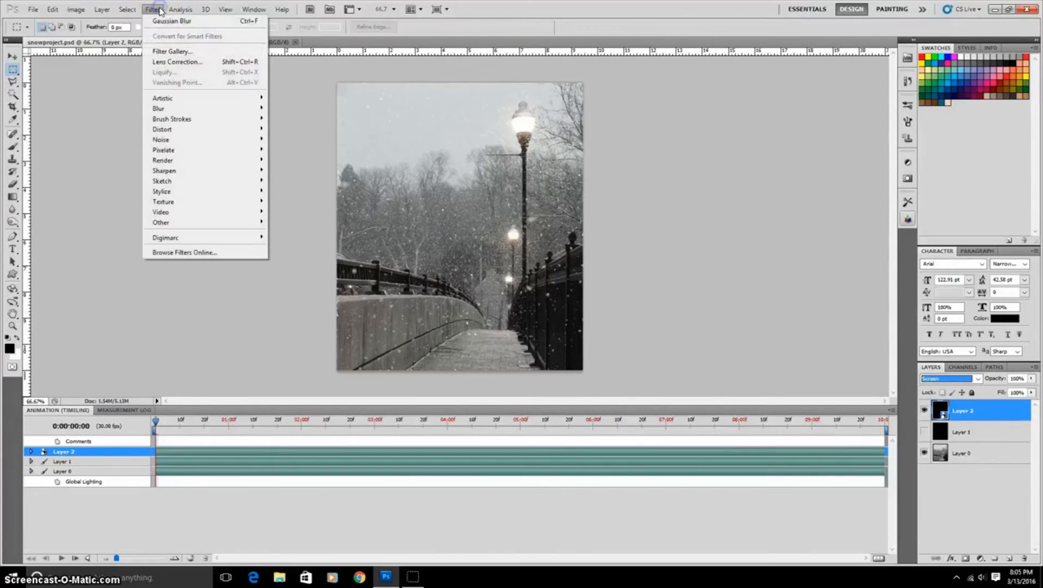
mouse_move(190, 129)
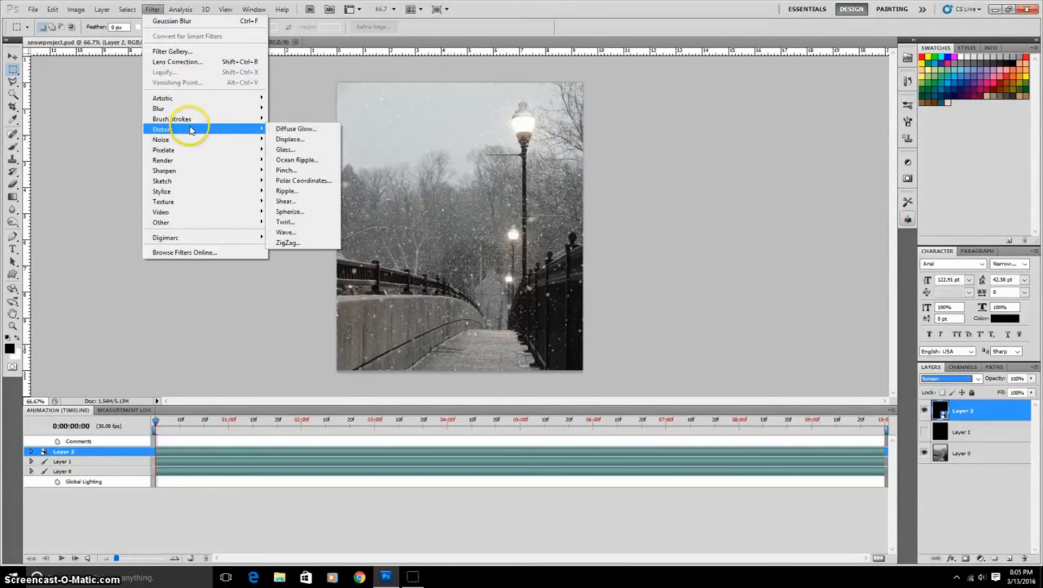
left_click(291, 138)
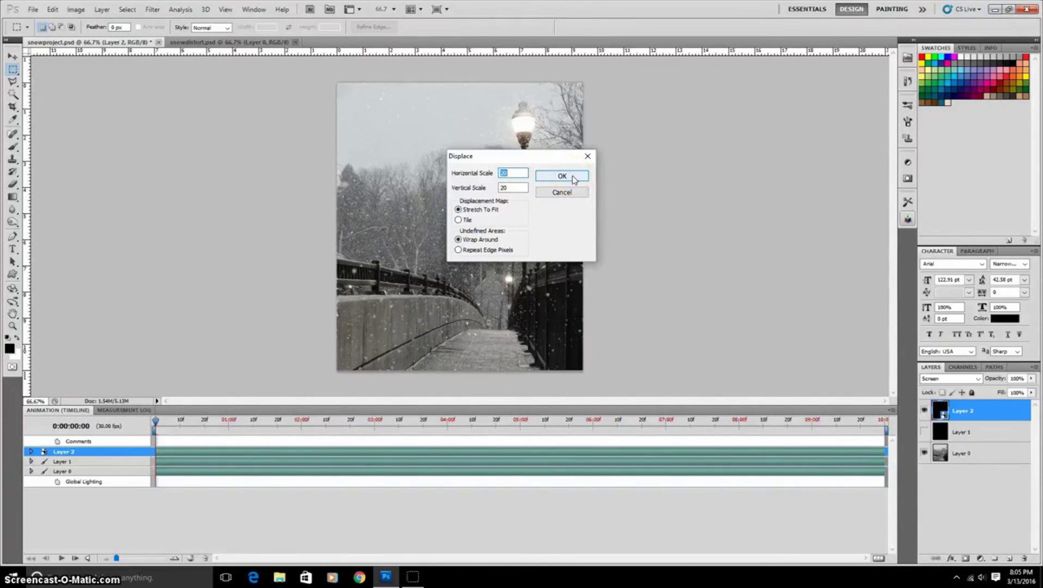
left_click(562, 175)
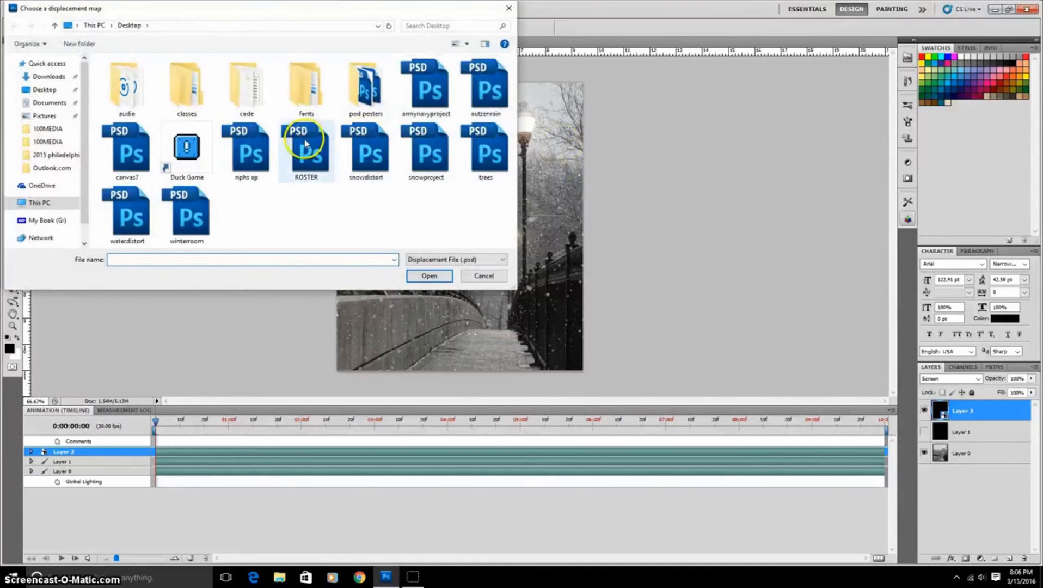
mouse_move(369, 151)
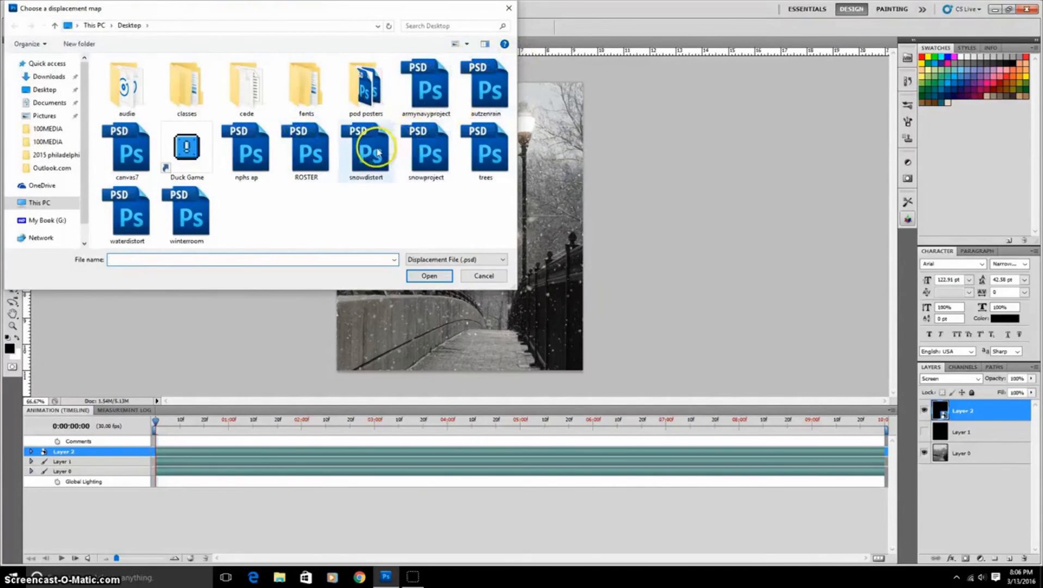
left_click(366, 153)
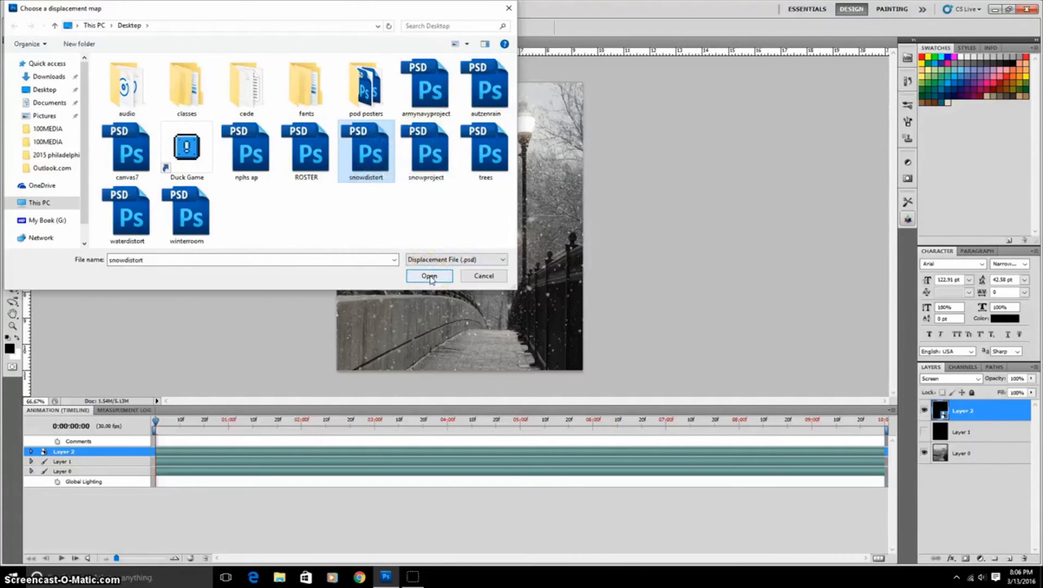
left_click(429, 276)
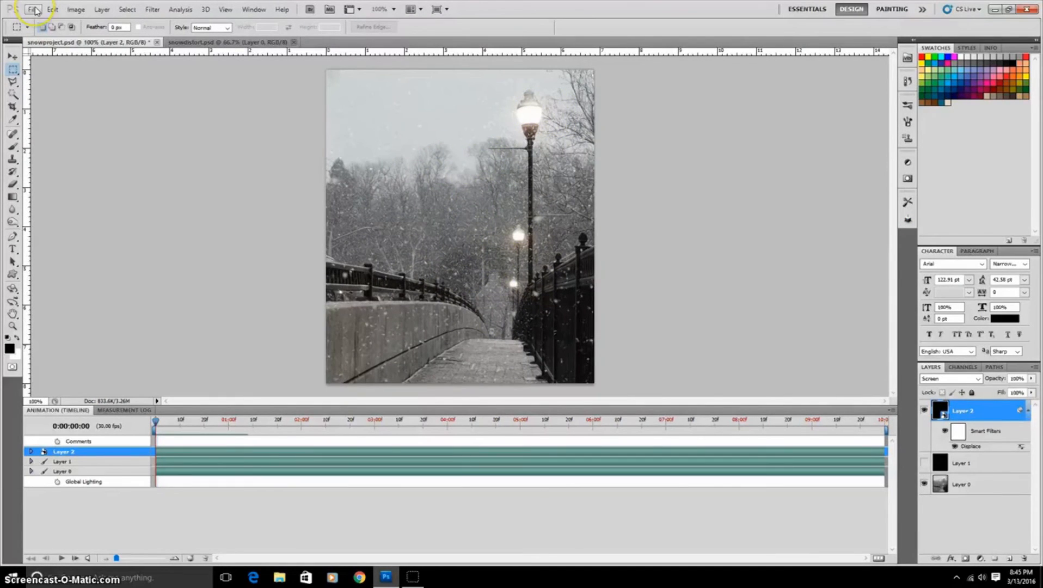
- Save for Web as a forever-looping GIF, snowprojectgif.gif, replacing the Desktop copy
left_click(33, 10)
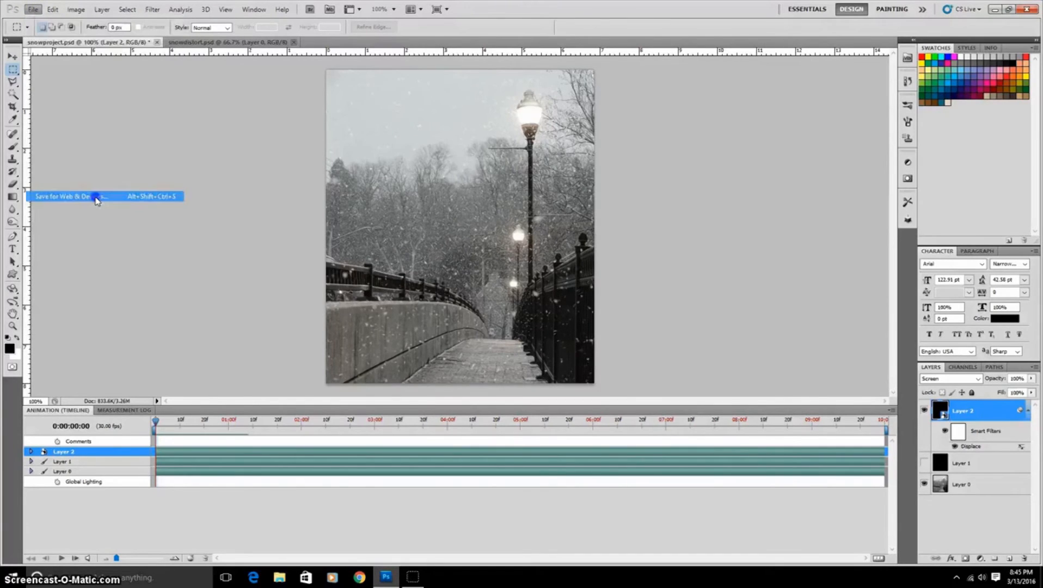
left_click(76, 196)
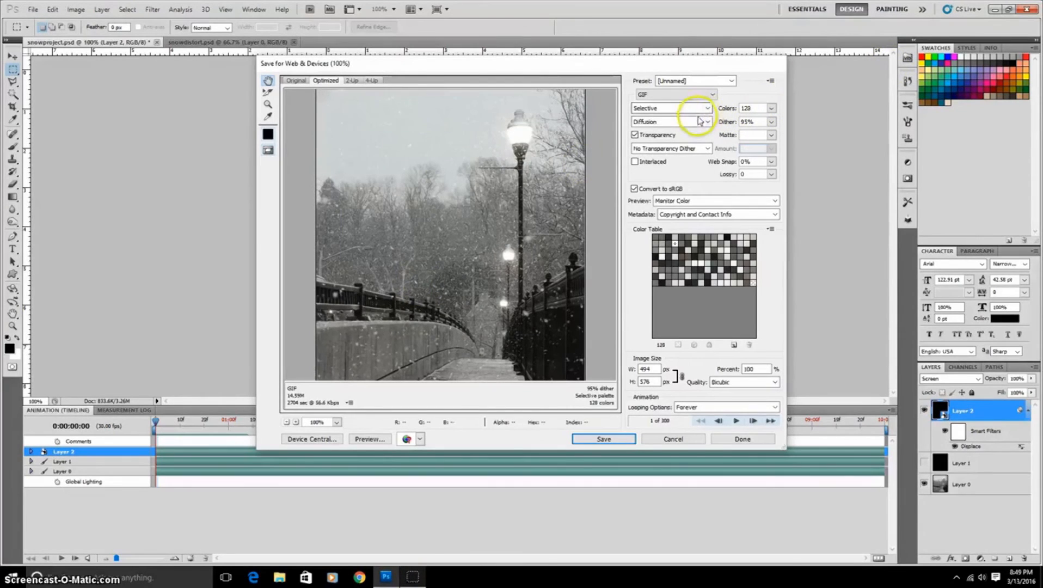
left_click(706, 246)
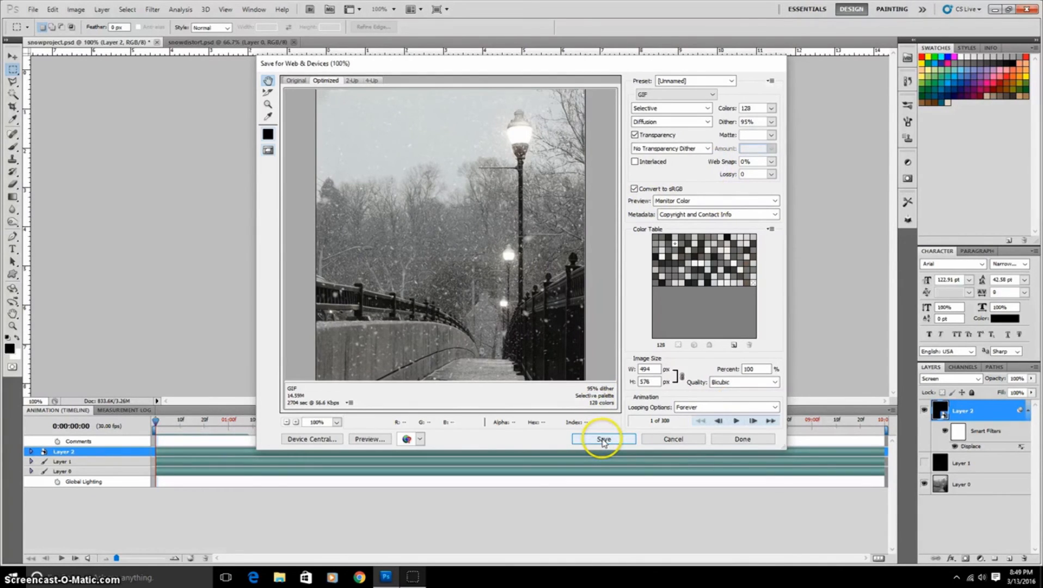
left_click(604, 439)
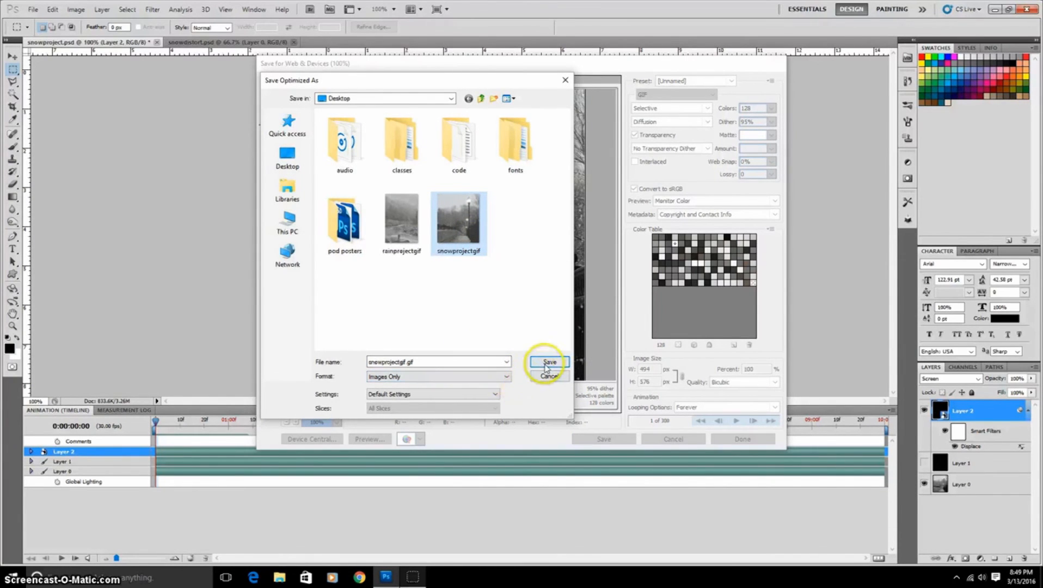
left_click(549, 361)
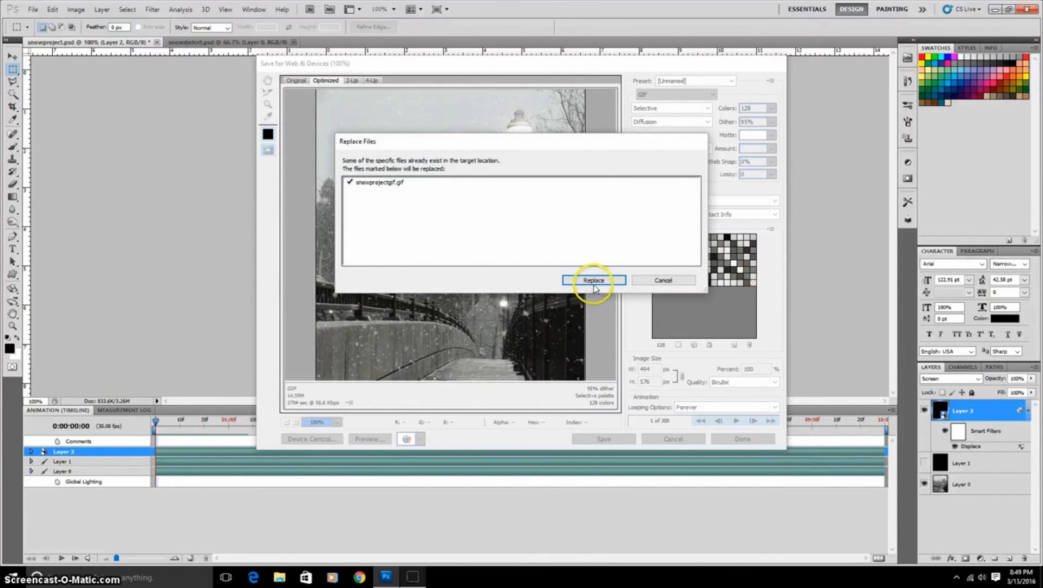
left_click(594, 280)
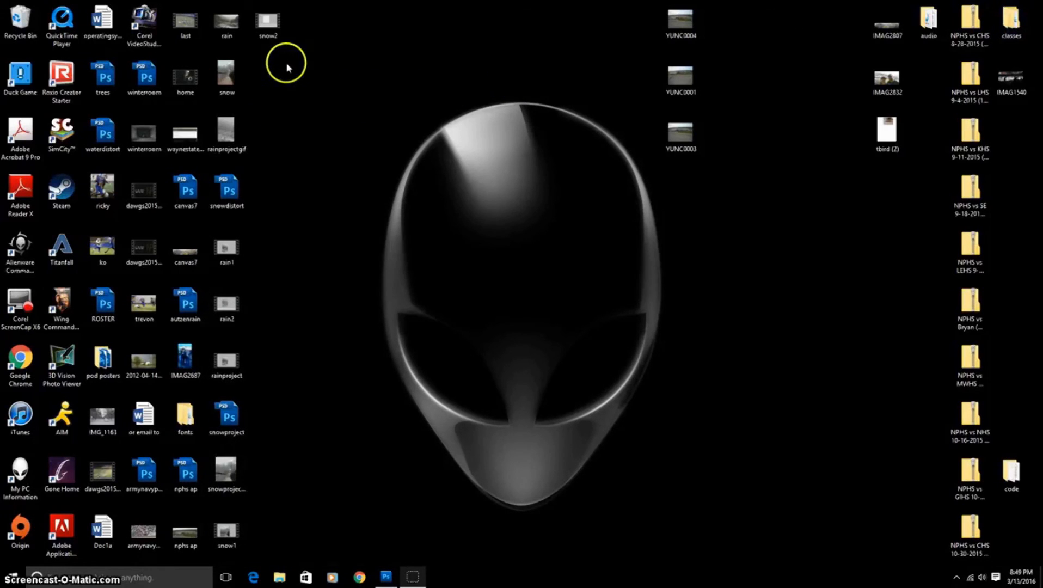
mouse_move(283, 396)
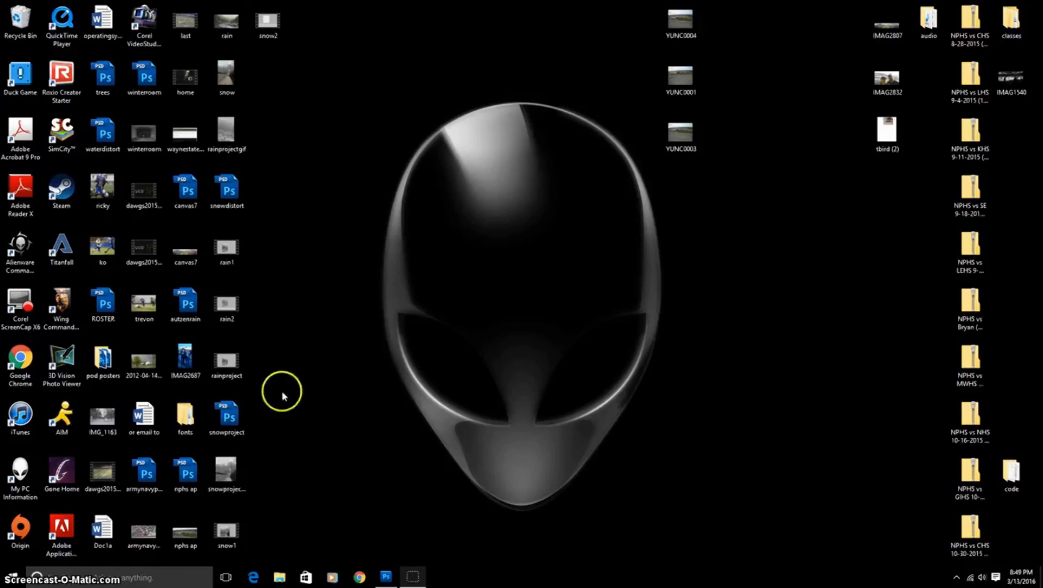
- Open snowprojectgif.gif from the desktop in Windows Photos
left_click(228, 473)
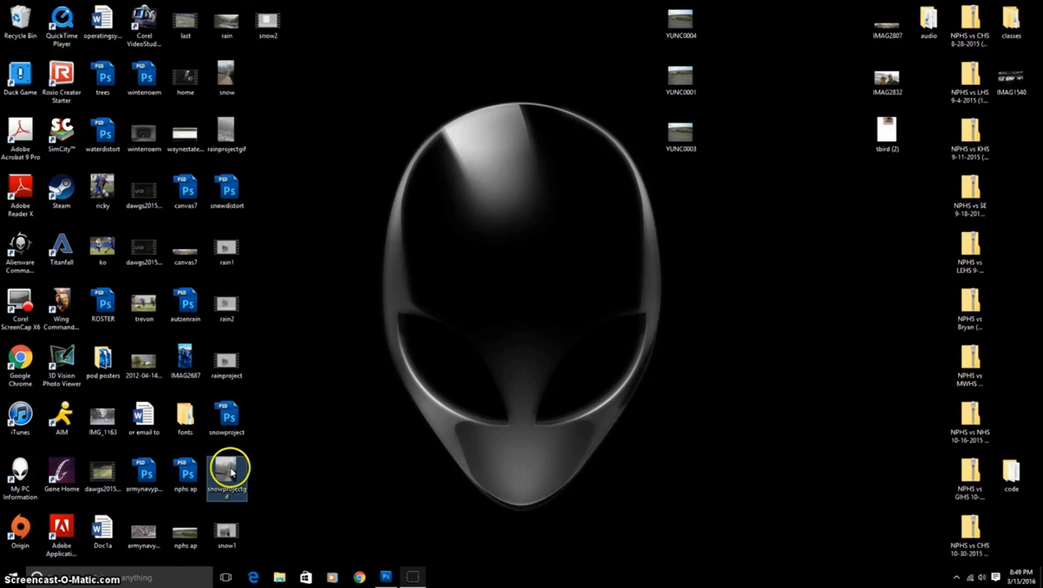
double_click(226, 470)
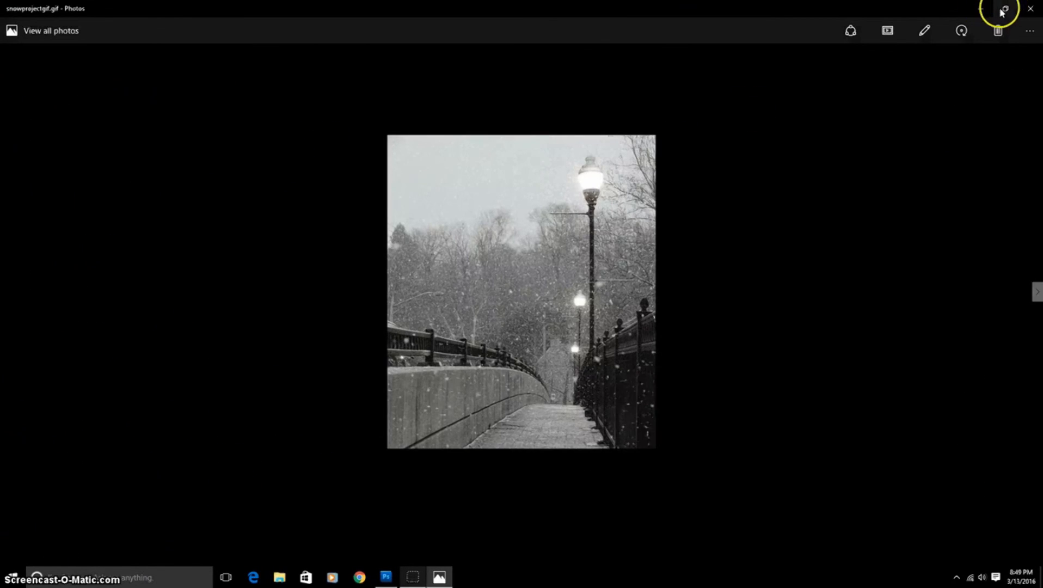
mouse_move(844, 104)
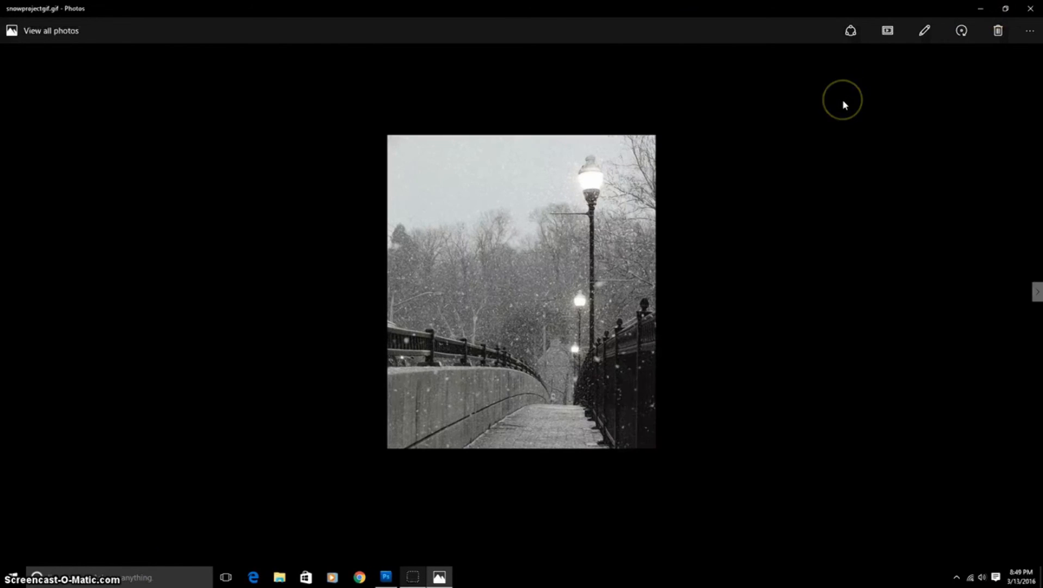
mouse_move(784, 248)
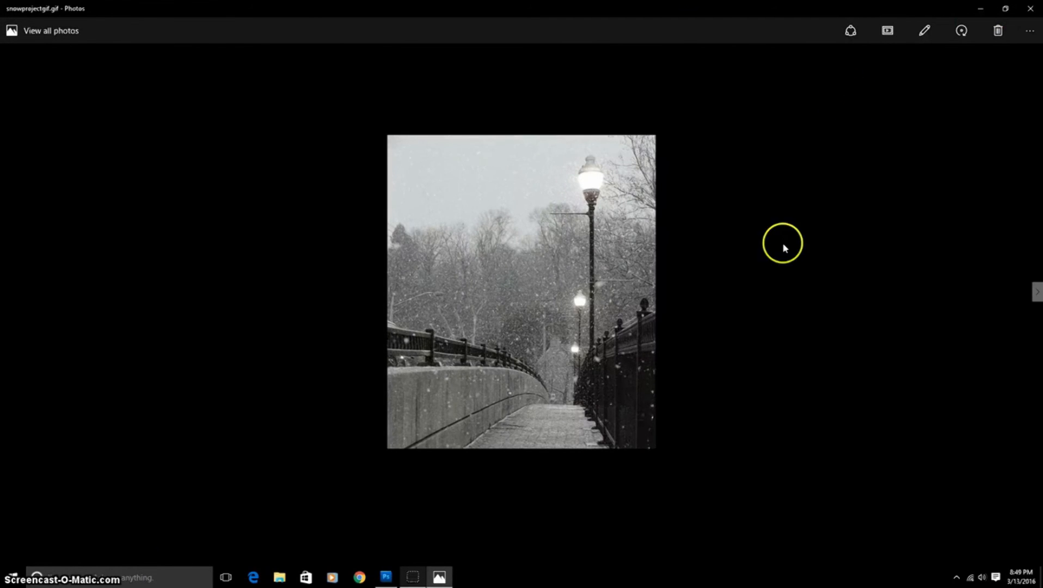